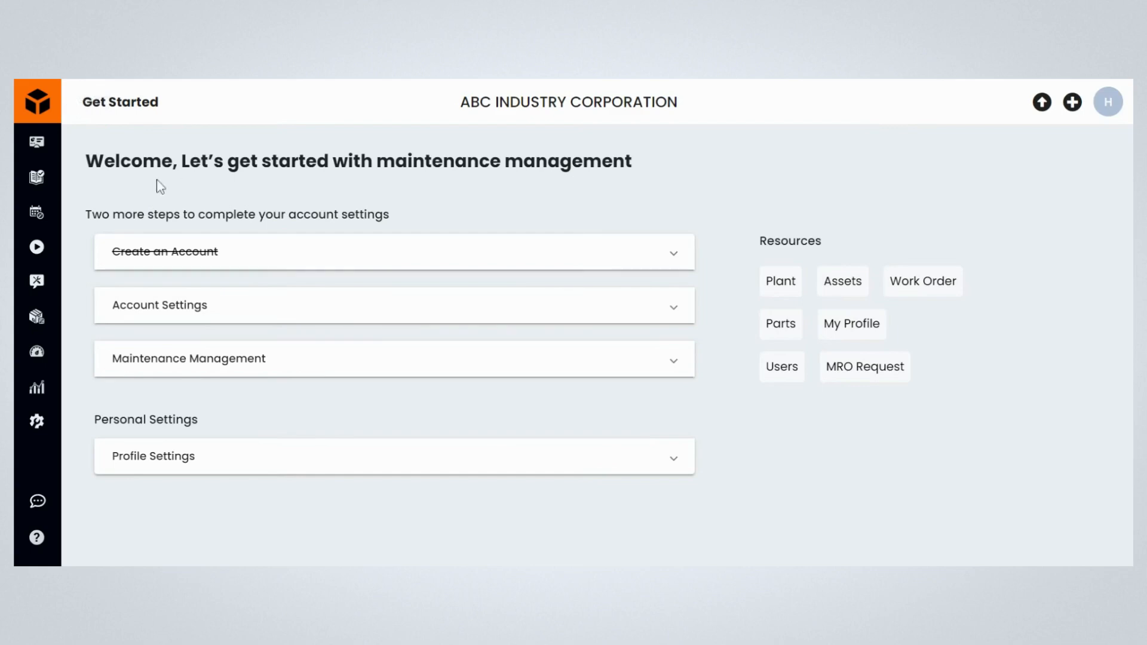
{"action": "mouse_move", "coordinate": [712, 99]}
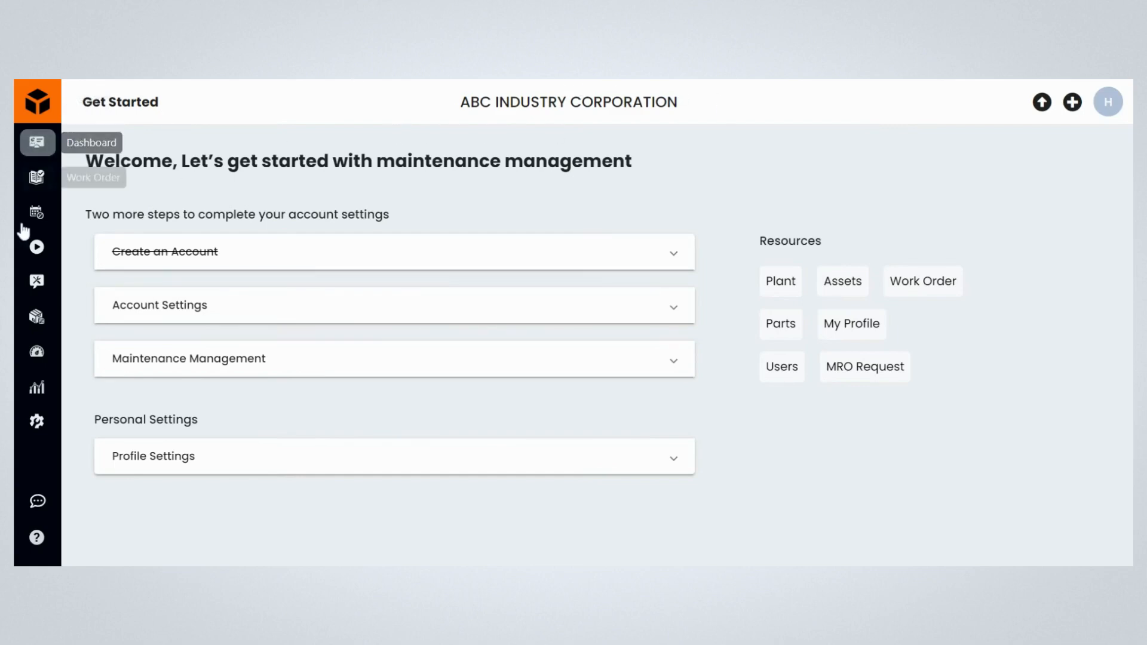
Step: Open the Settings page from the gear in the left sidebar
{"action": "left_click", "coordinate": [35, 421]}
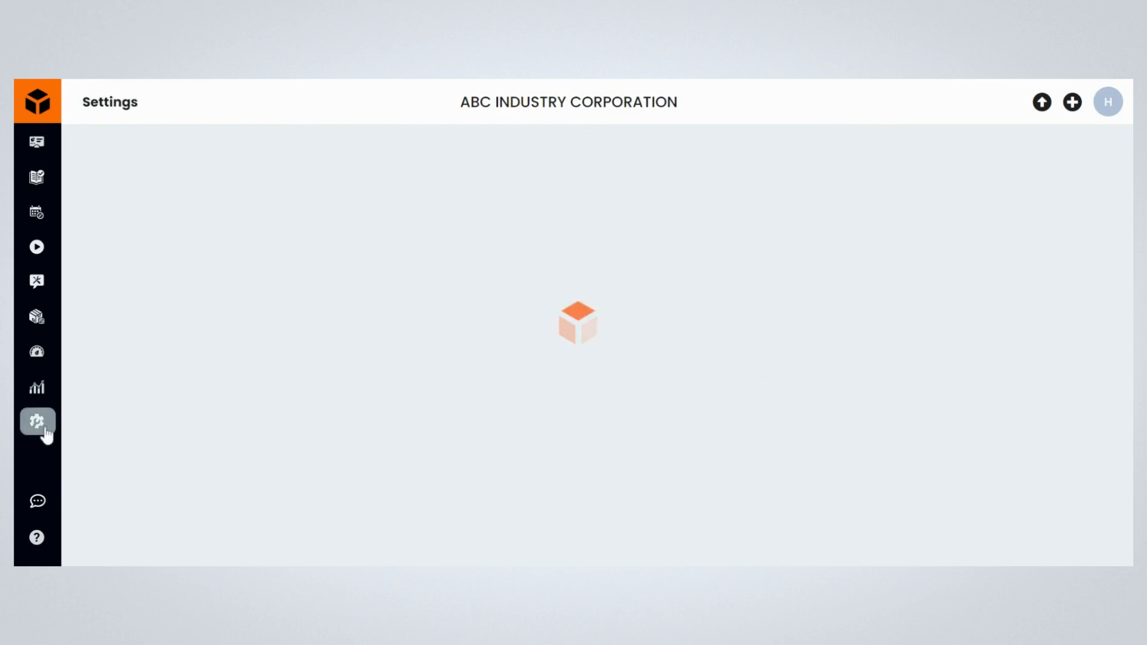
{"action": "left_click", "coordinate": [36, 421]}
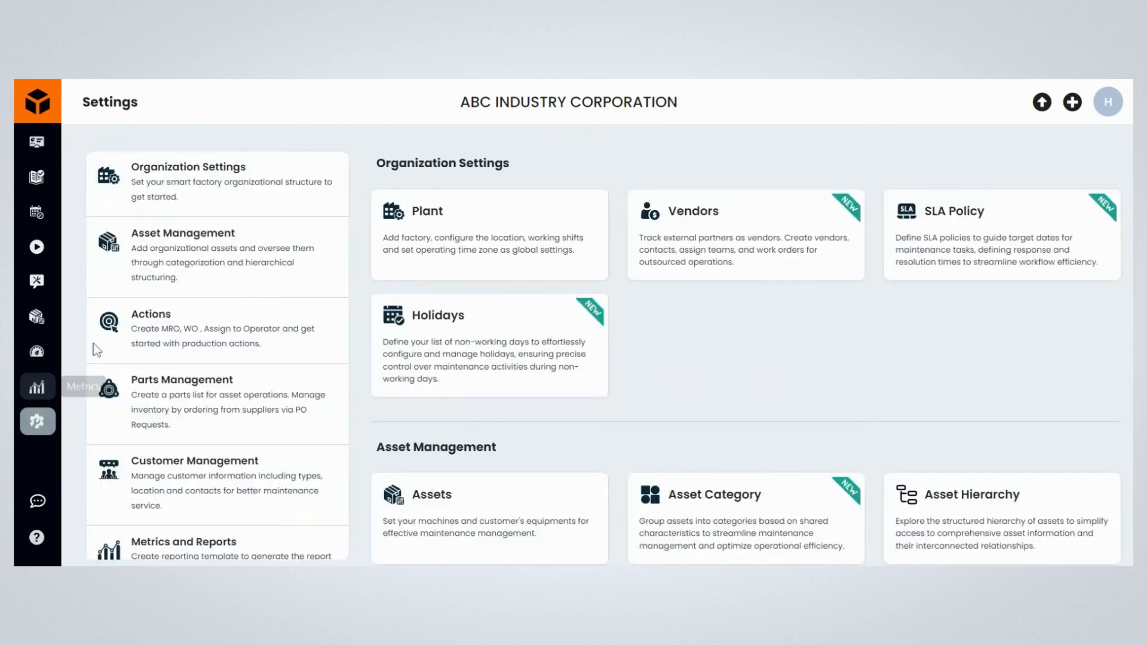
{"action": "mouse_move", "coordinate": [485, 166]}
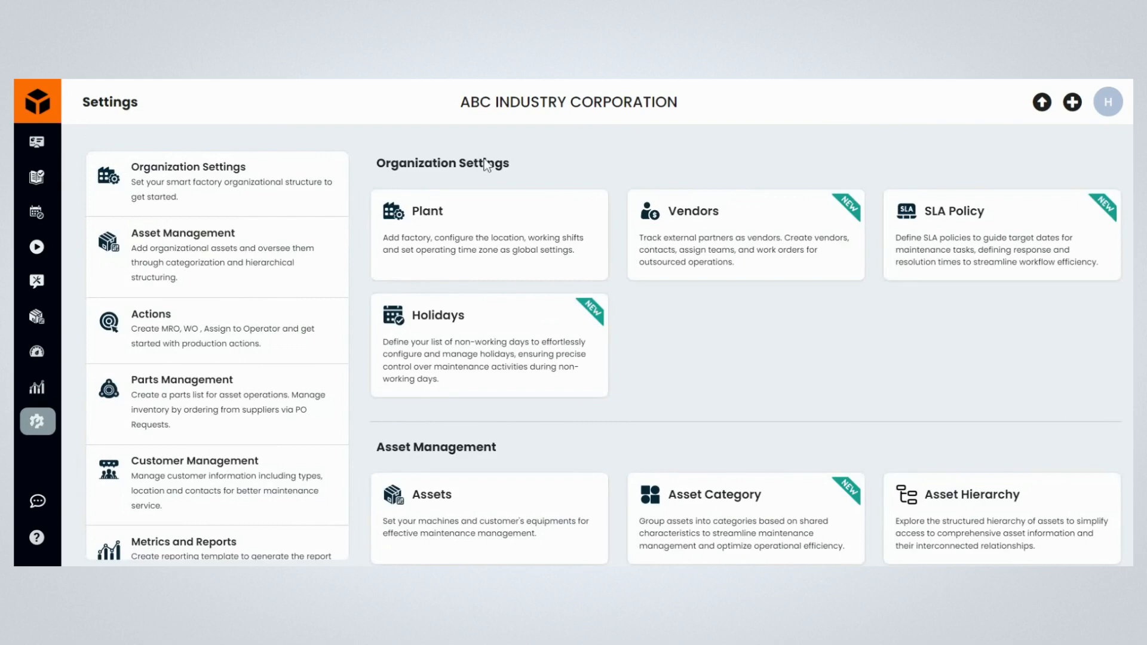
{"action": "mouse_move", "coordinate": [110, 487]}
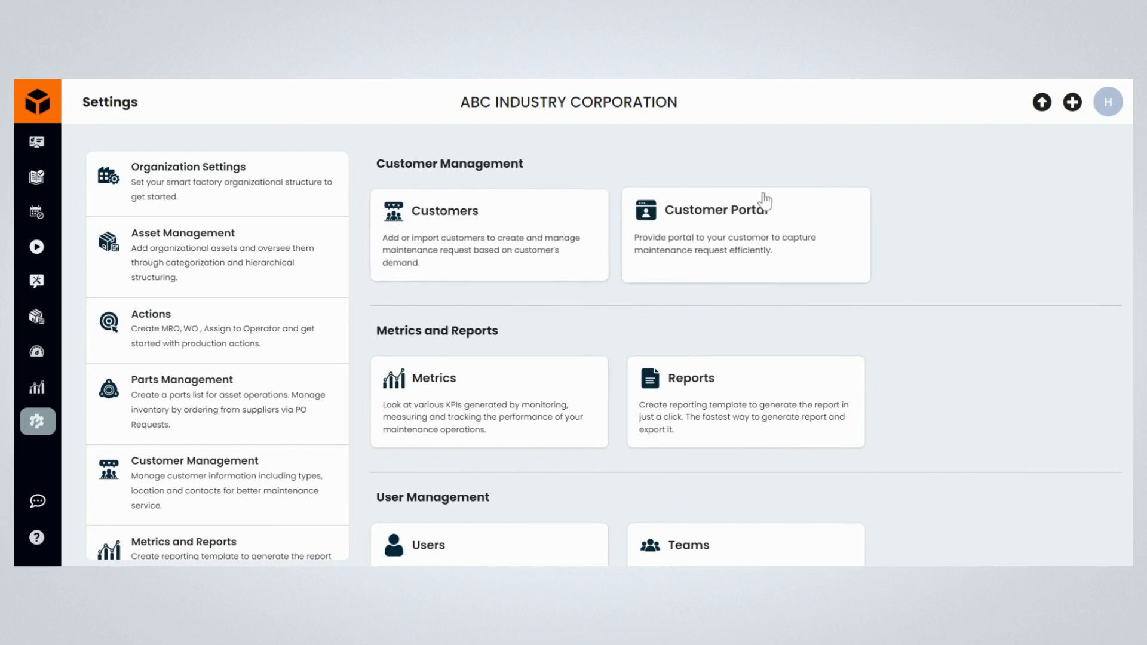
Step: Open the Customer Portal setup form and title the portal 'Zest International'
{"action": "left_click", "coordinate": [732, 209]}
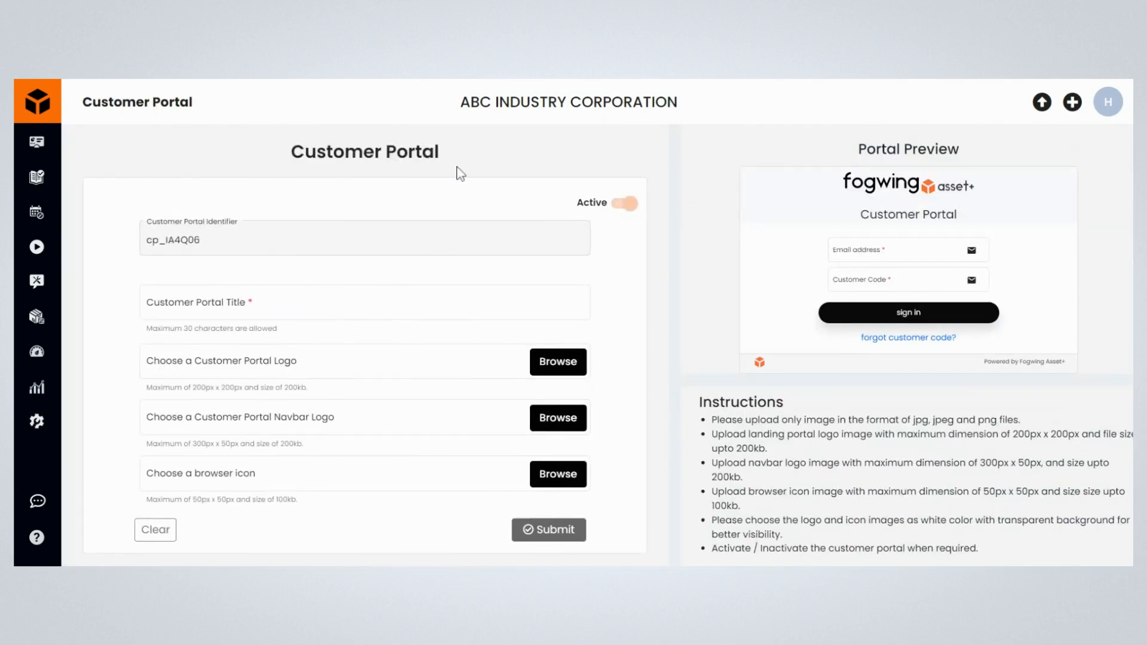
{"action": "type", "text": "Z"}
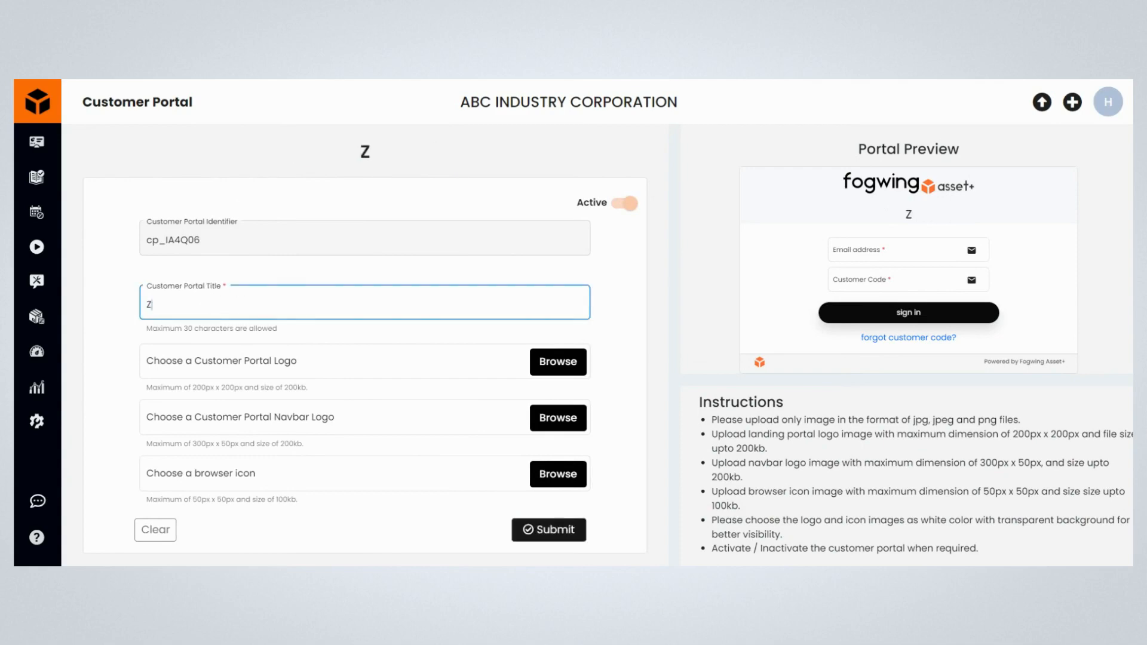
{"action": "type", "text": "est I"}
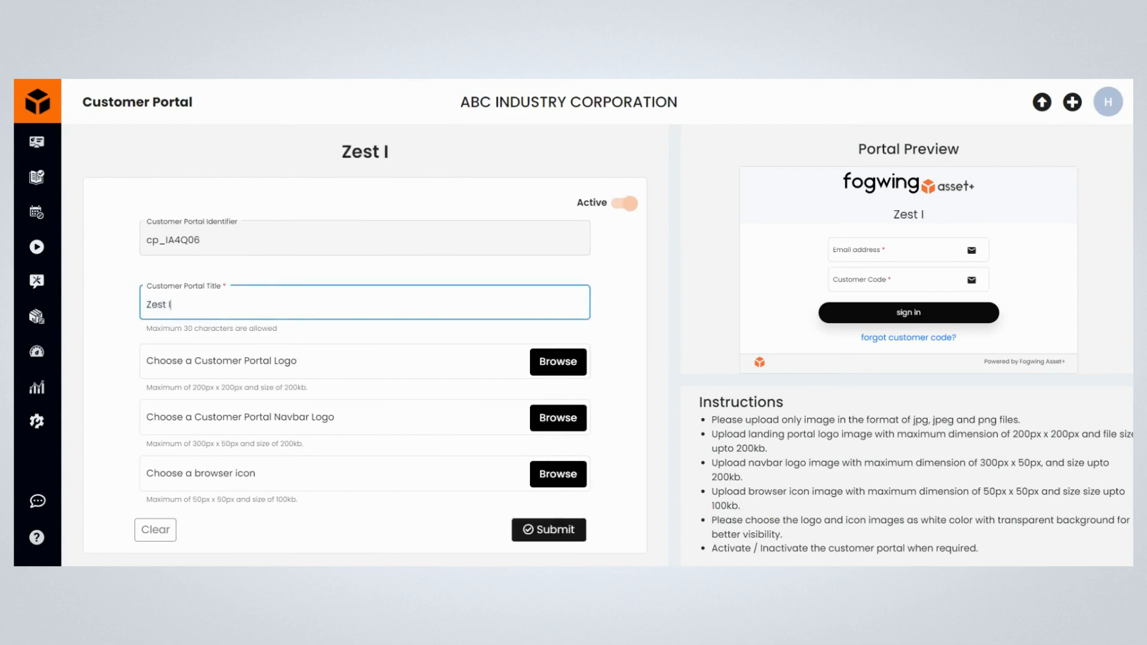
{"action": "type", "text": "nternational"}
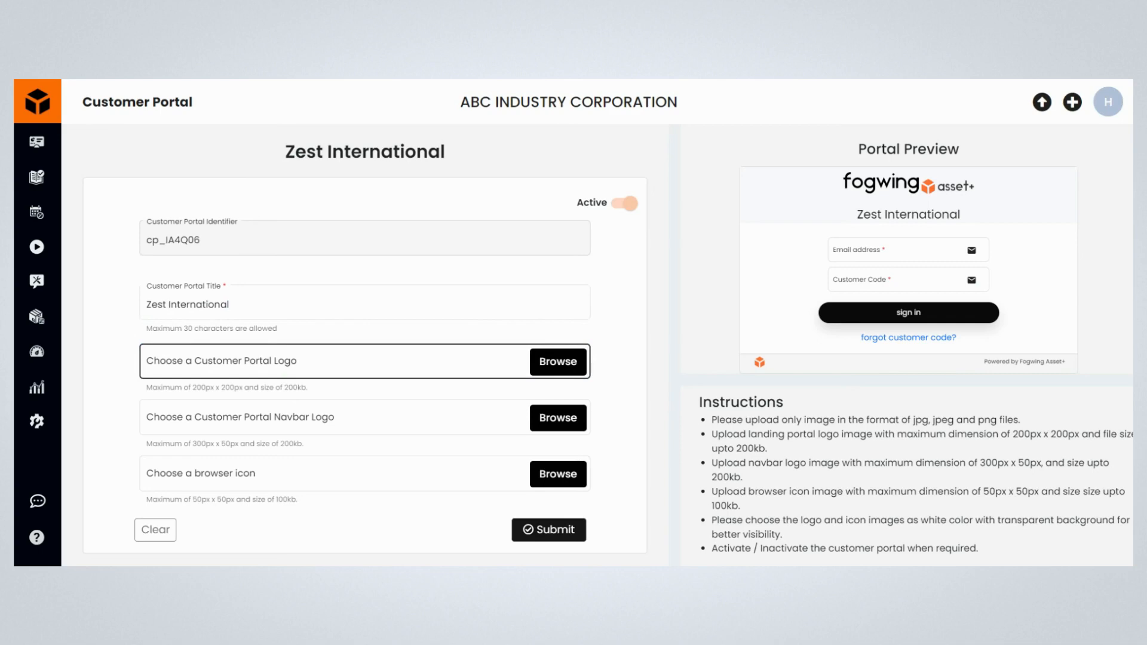
Step: Attach logo_icon_image.jpg, icon_images (1).png and browser_icon.jpg as portal logo, navbar logo and browser icon
{"action": "left_click", "coordinate": [557, 362]}
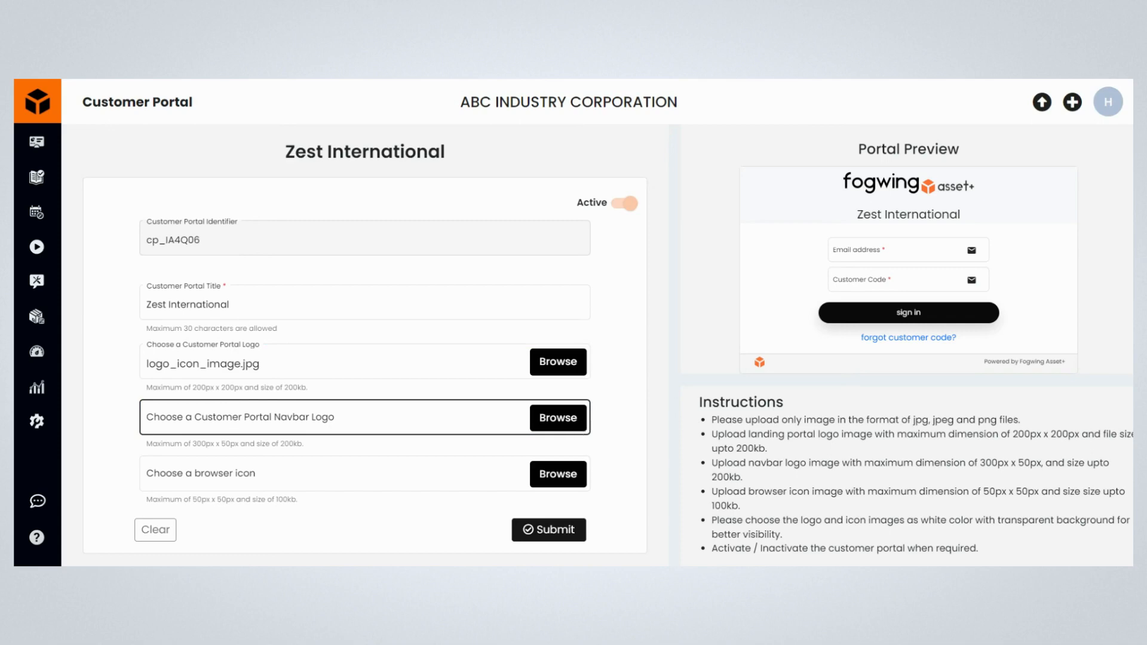
{"action": "left_click", "coordinate": [557, 418]}
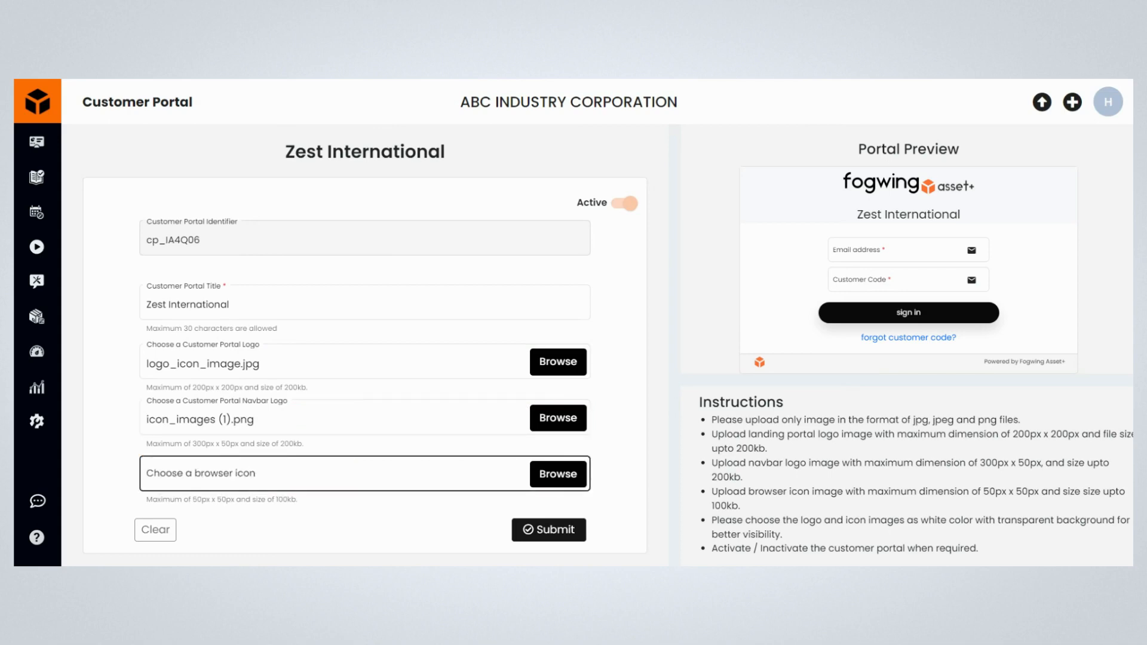
{"action": "left_click", "coordinate": [558, 474]}
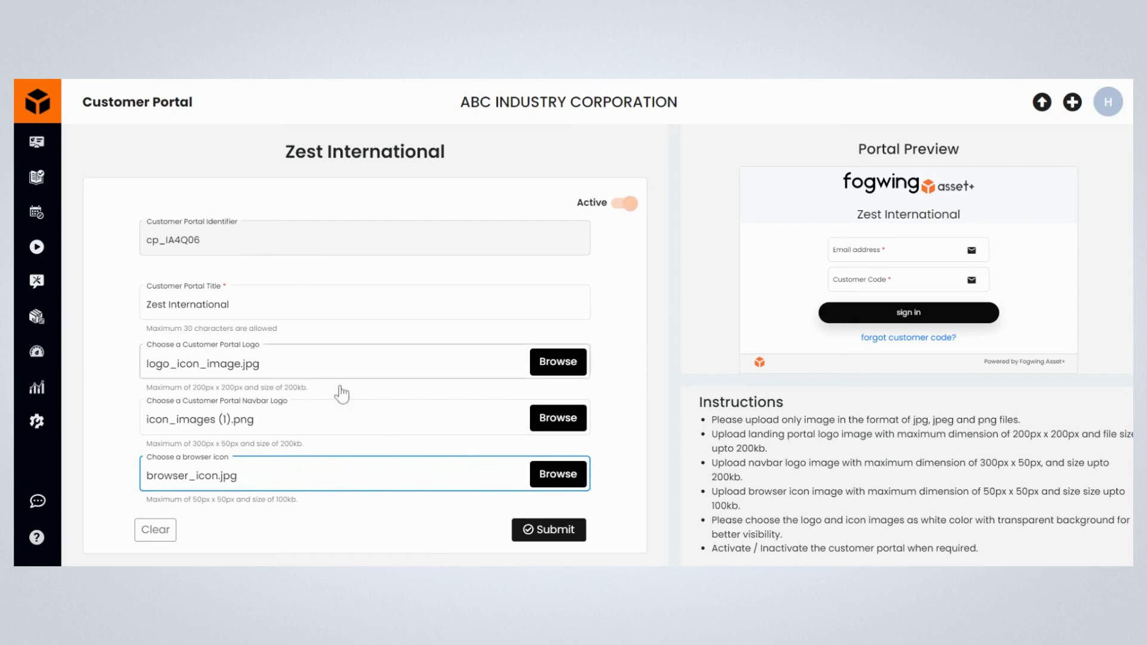
{"action": "mouse_move", "coordinate": [827, 213]}
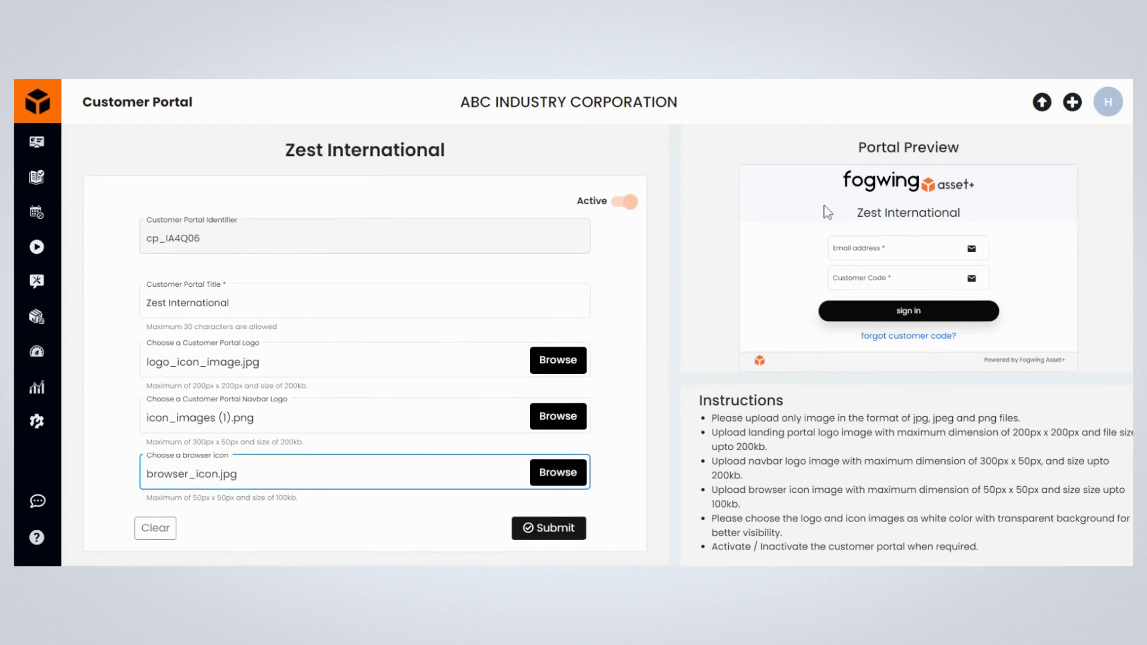
{"action": "mouse_move", "coordinate": [728, 335]}
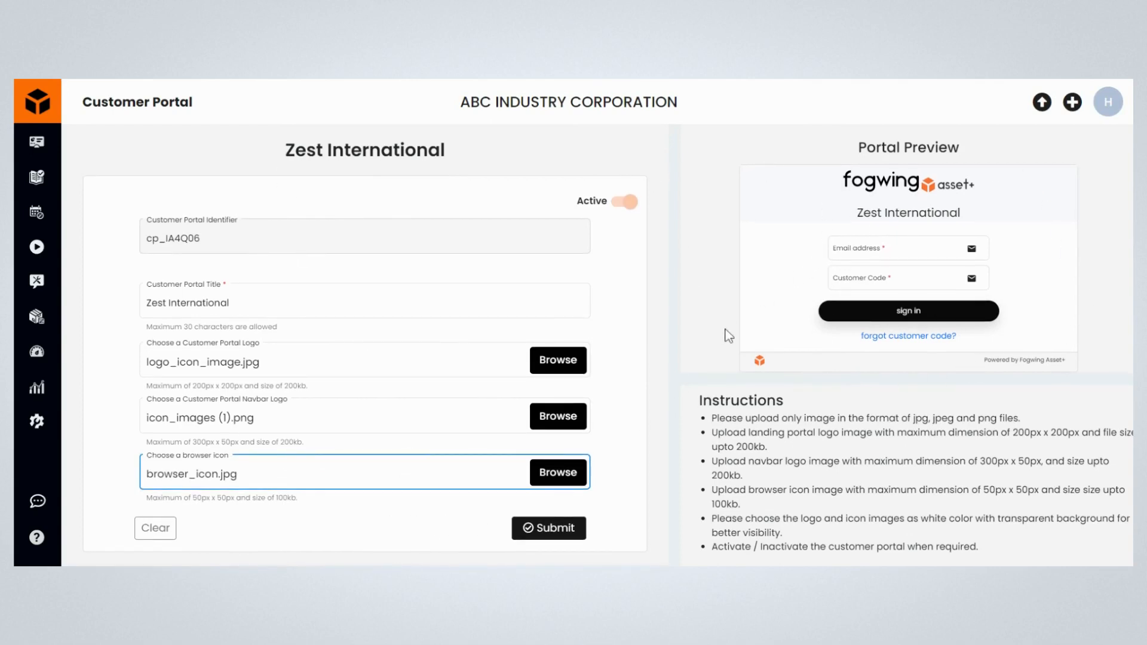
{"action": "mouse_move", "coordinate": [680, 411]}
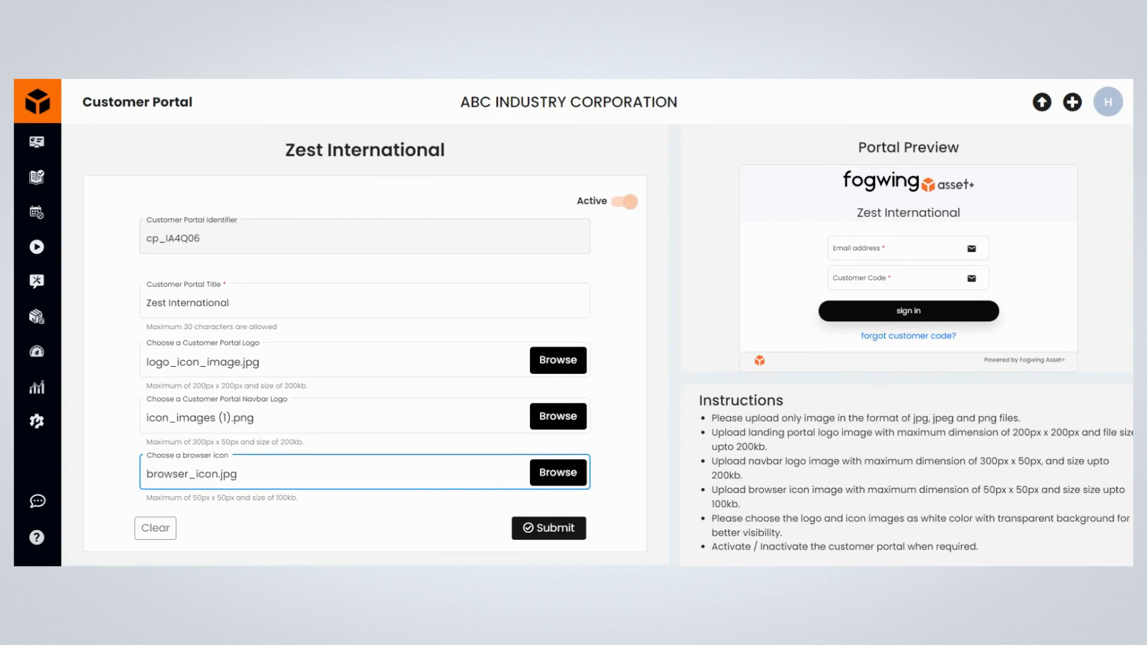
{"action": "mouse_move", "coordinate": [559, 543]}
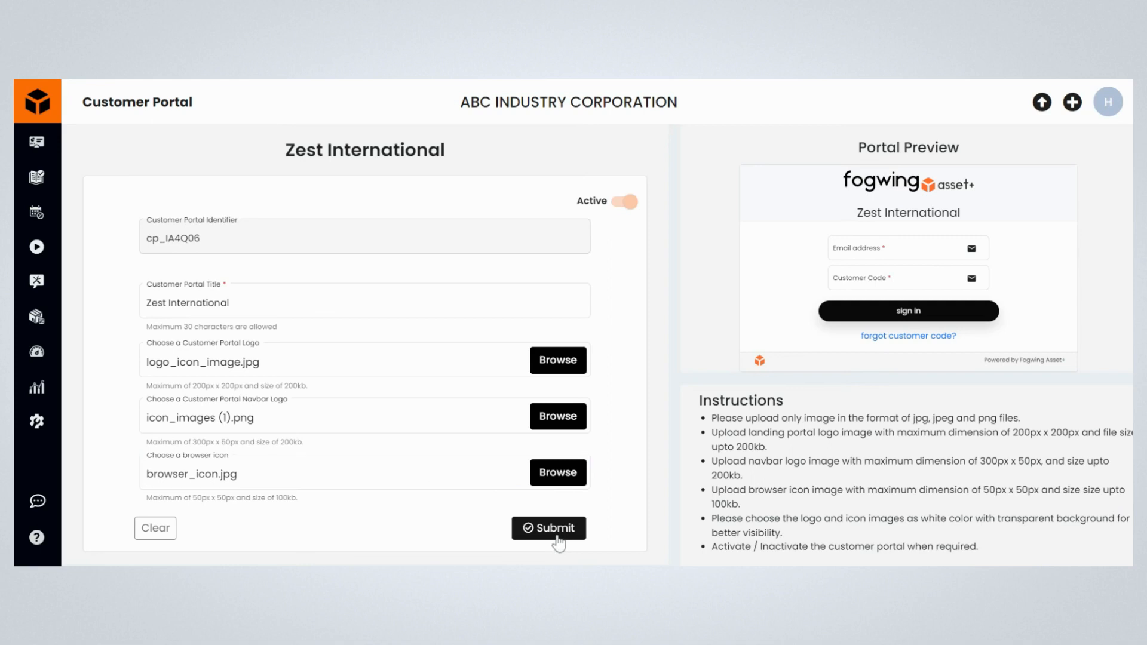
{"action": "mouse_move", "coordinate": [540, 543]}
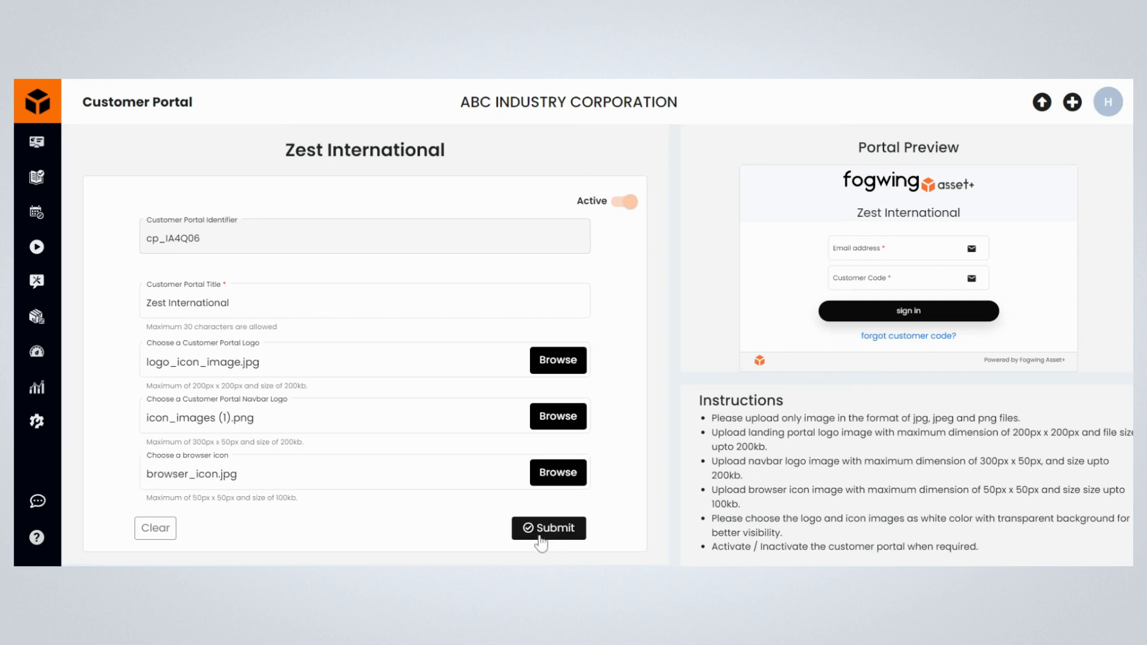
Step: Submit the Zest International customer portal configuration
{"action": "left_click", "coordinate": [549, 528]}
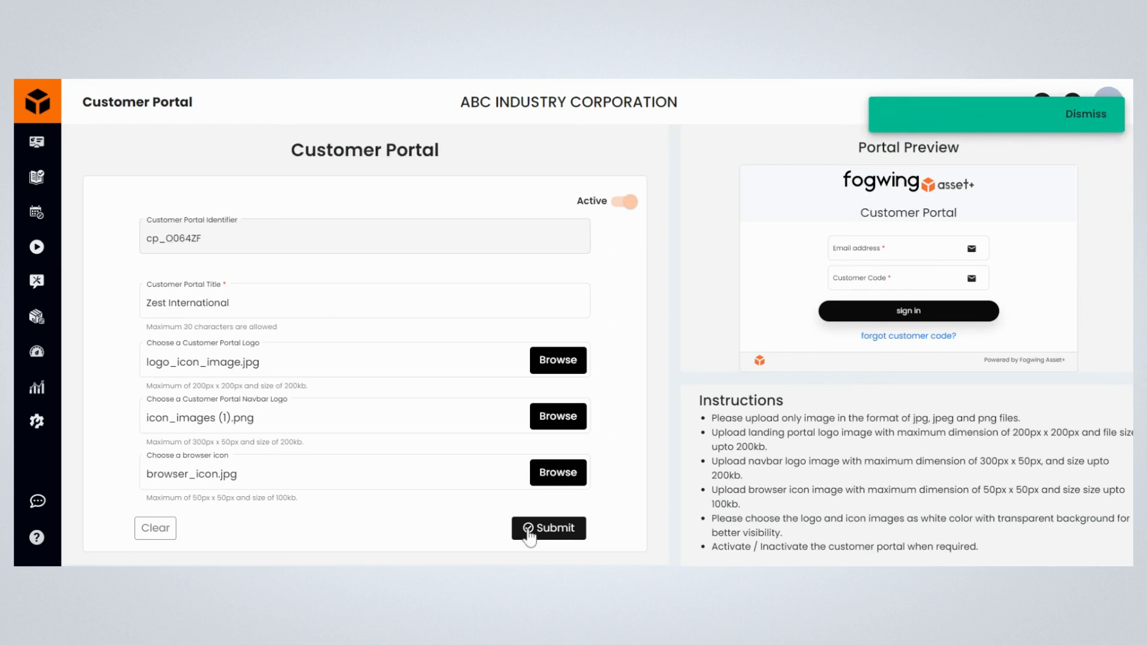
{"action": "left_click", "coordinate": [549, 528]}
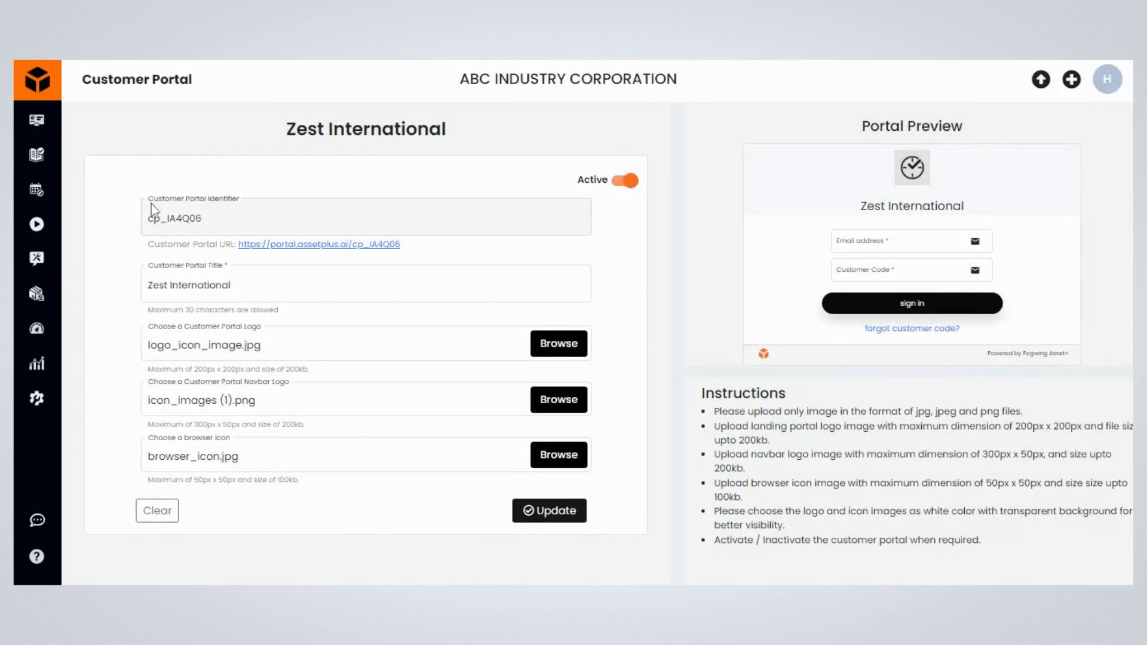
{"action": "mouse_move", "coordinate": [333, 254]}
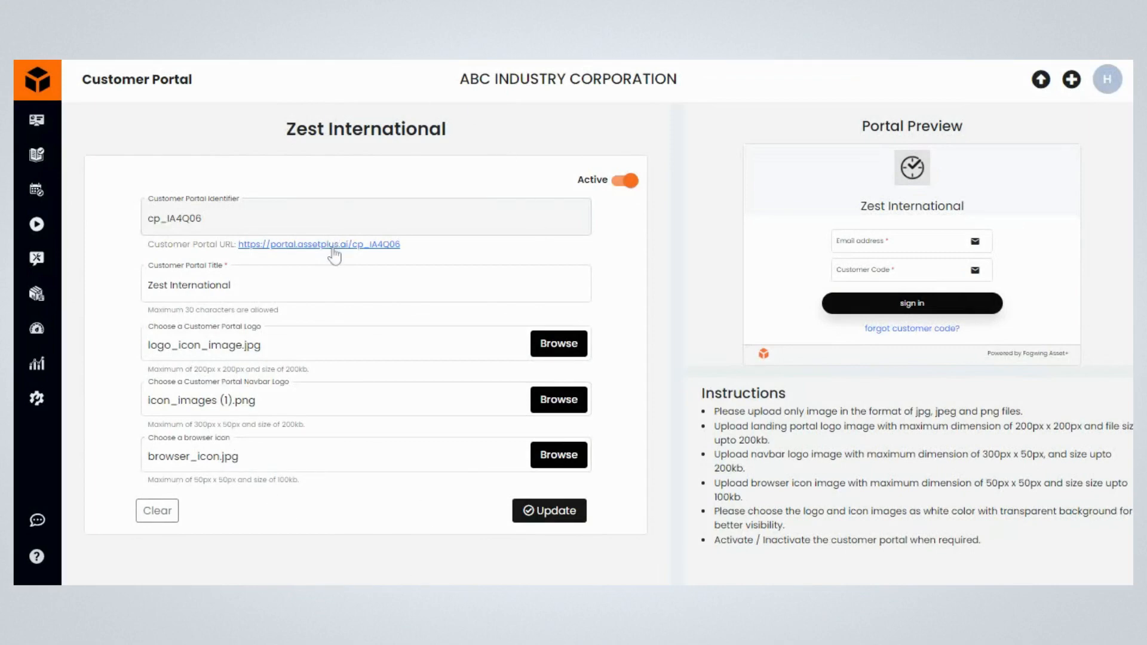
{"action": "mouse_move", "coordinate": [339, 252]}
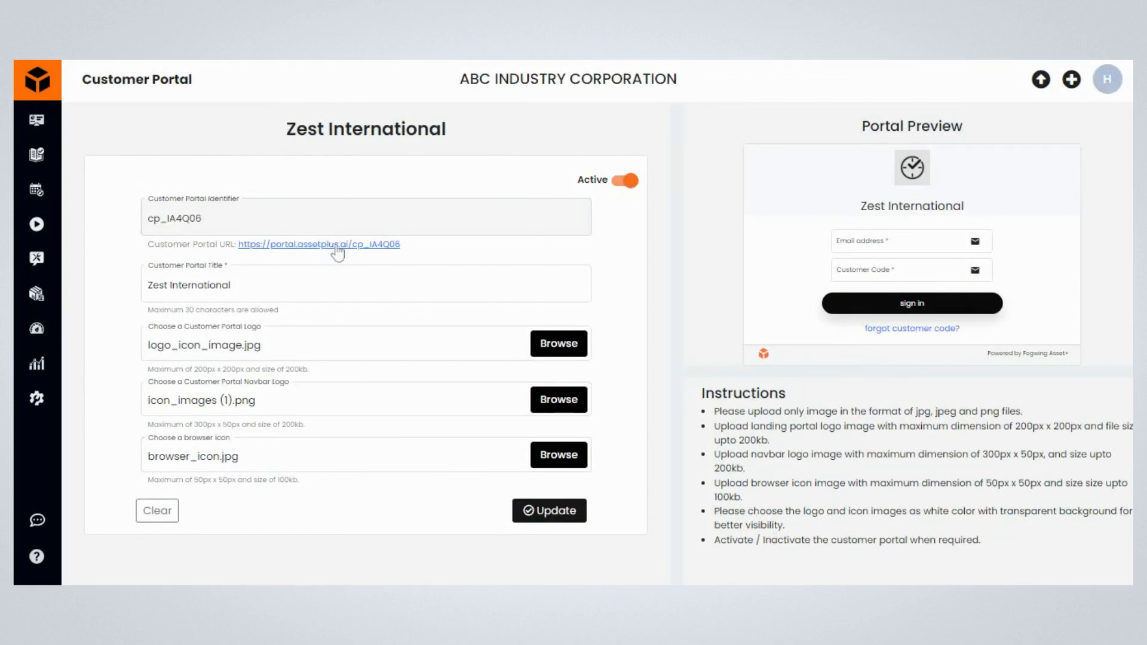
Step: Open the Customer Portal URL link for the Zest International portal
{"action": "left_click", "coordinate": [335, 244]}
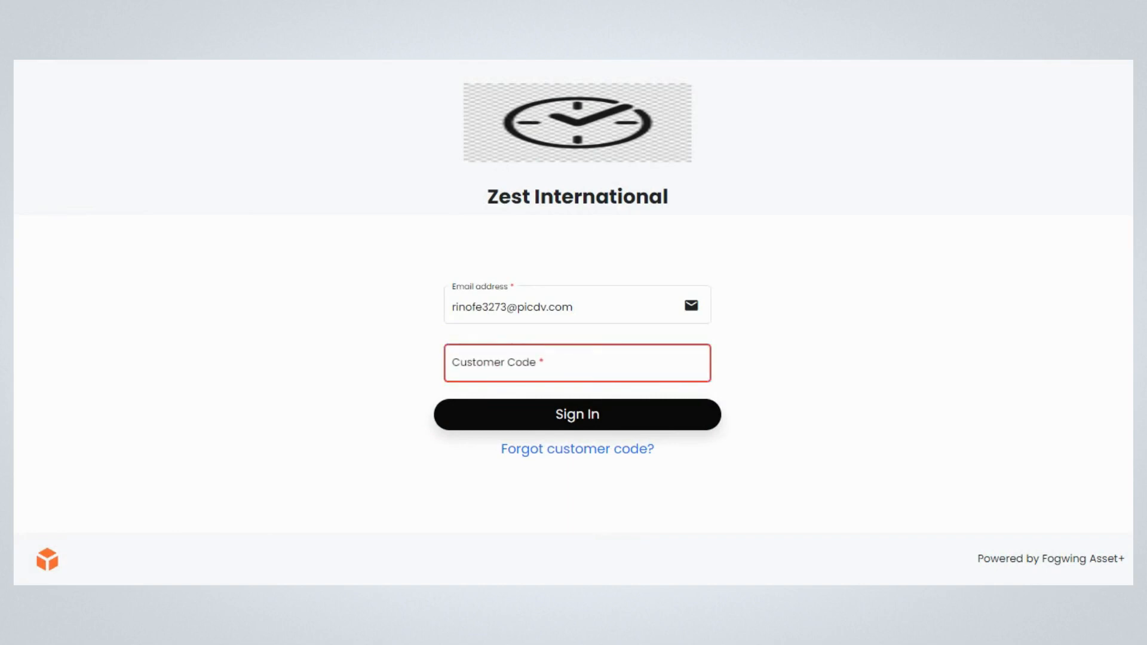
{"action": "mouse_move", "coordinate": [81, 170]}
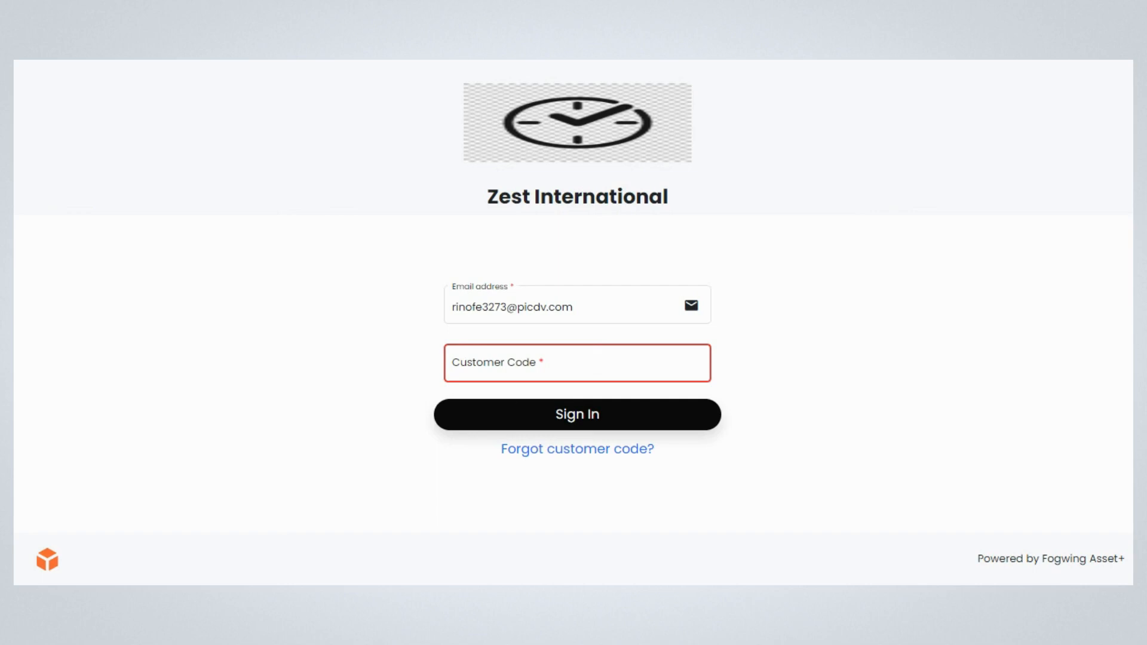
{"action": "type", "text": "cs_IIF7B3"}
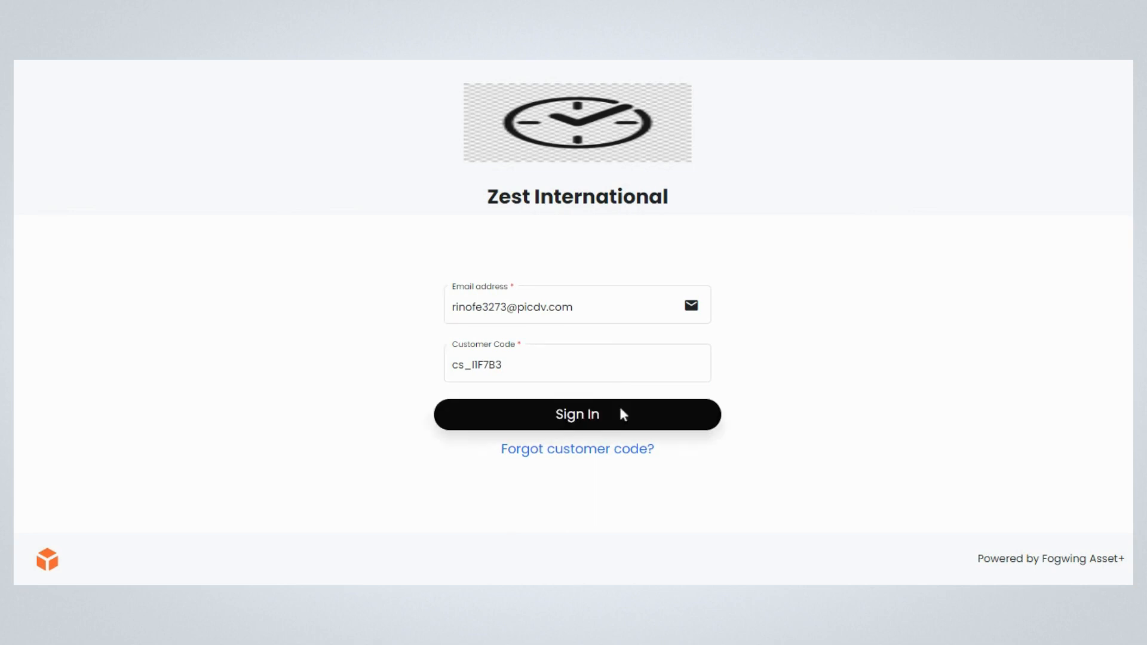
{"action": "left_click", "coordinate": [577, 414]}
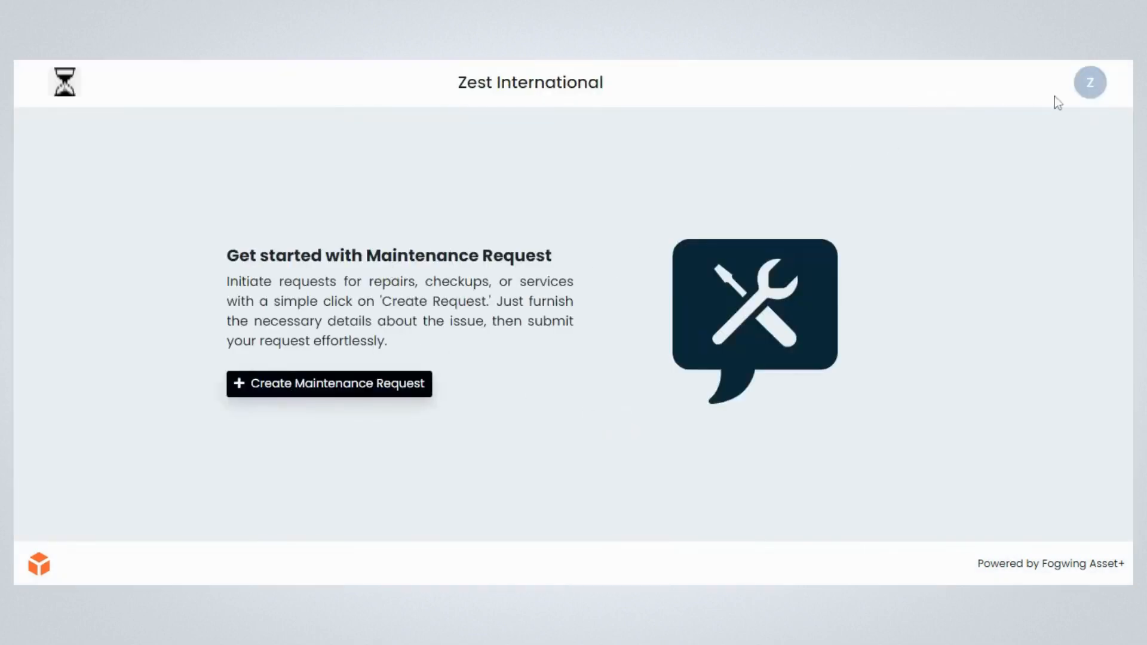
{"action": "mouse_move", "coordinate": [630, 505]}
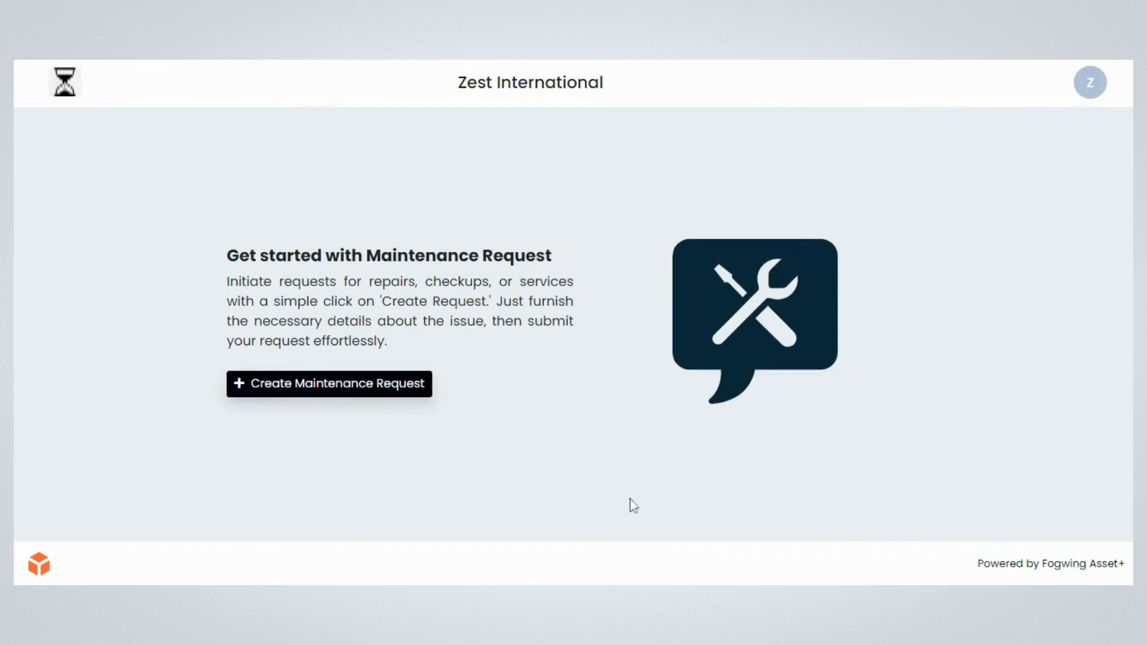
{"action": "mouse_move", "coordinate": [654, 535]}
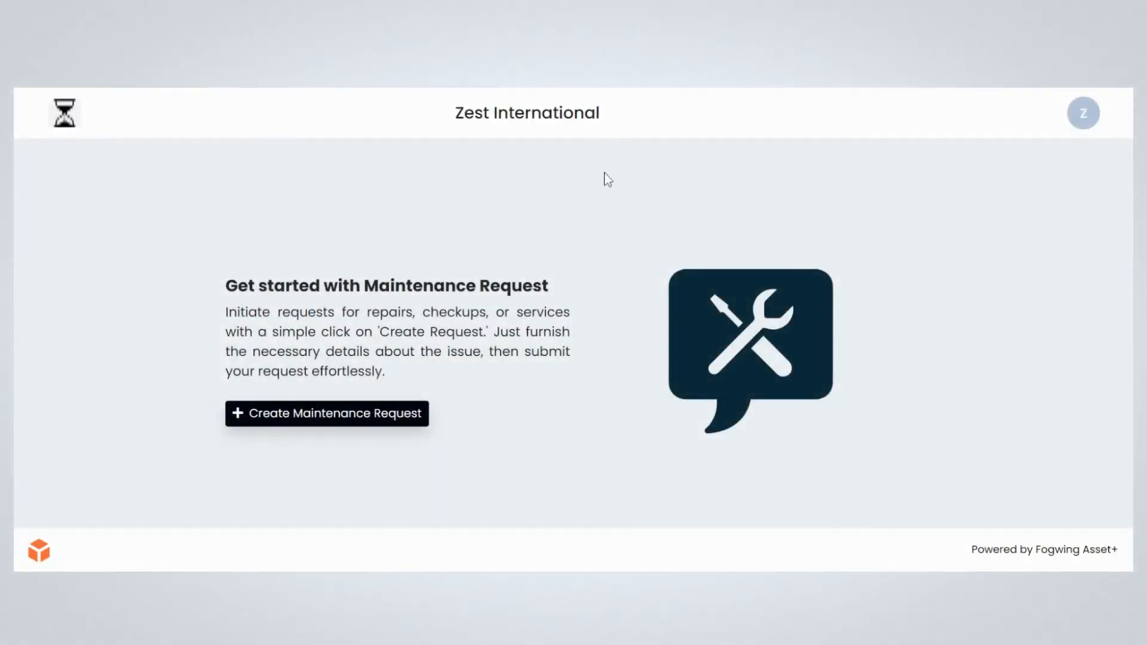
{"action": "mouse_move", "coordinate": [341, 431]}
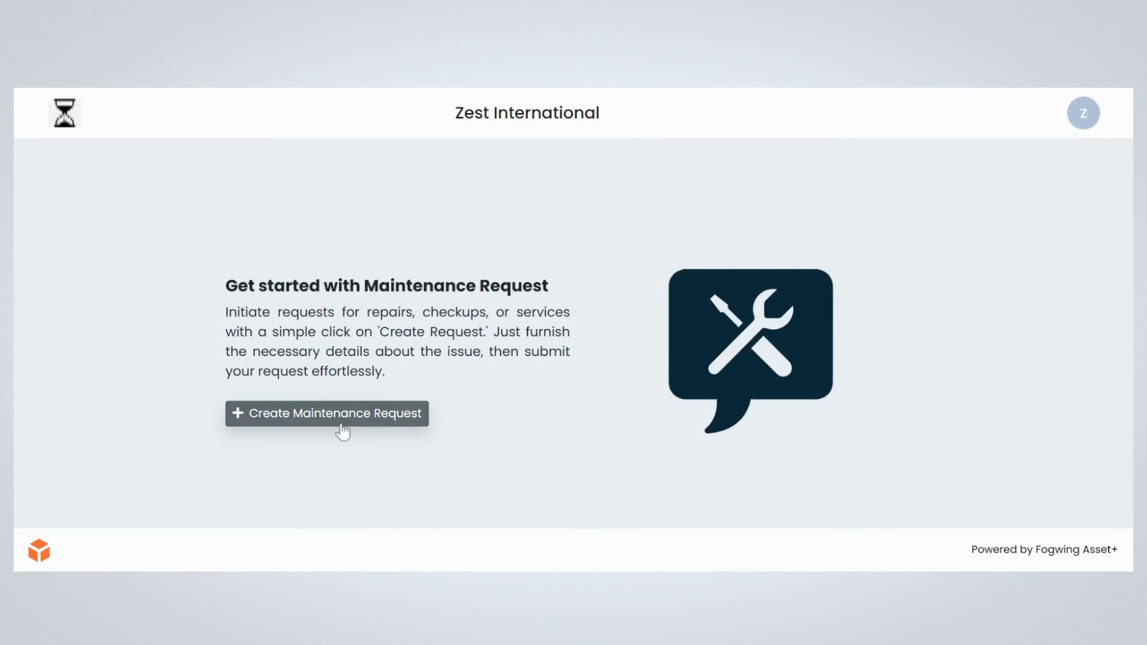
Step: Create a maintenance request for Plasma Cutter, type Inspection, target date May 15, 2024
{"action": "left_click", "coordinate": [326, 413]}
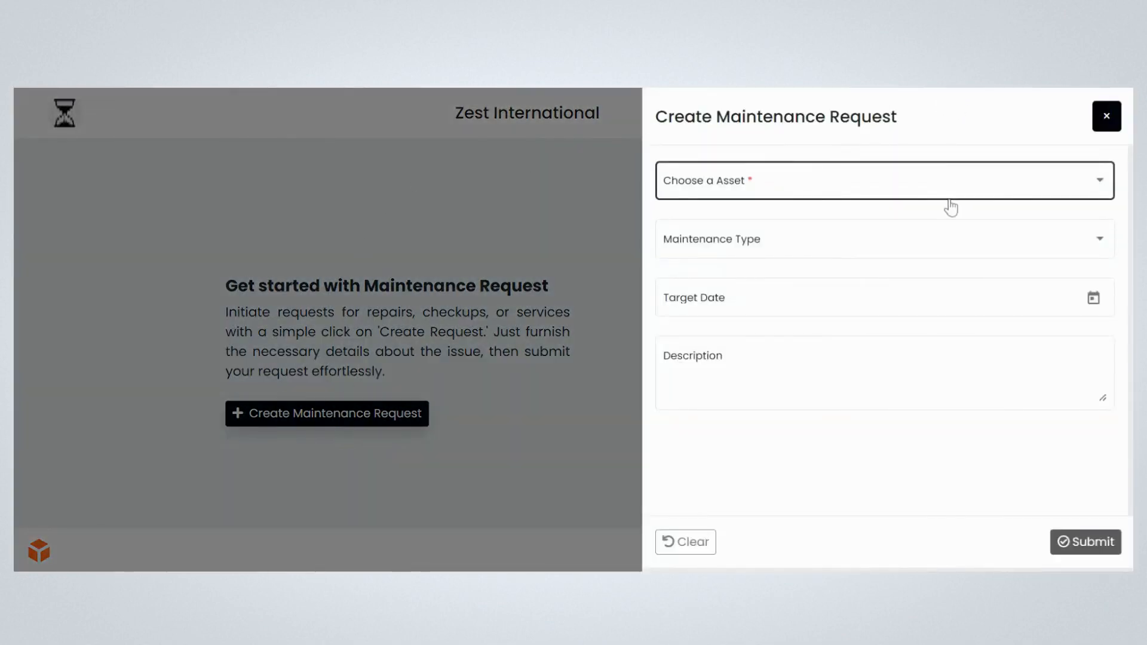
{"action": "left_click", "coordinate": [883, 181]}
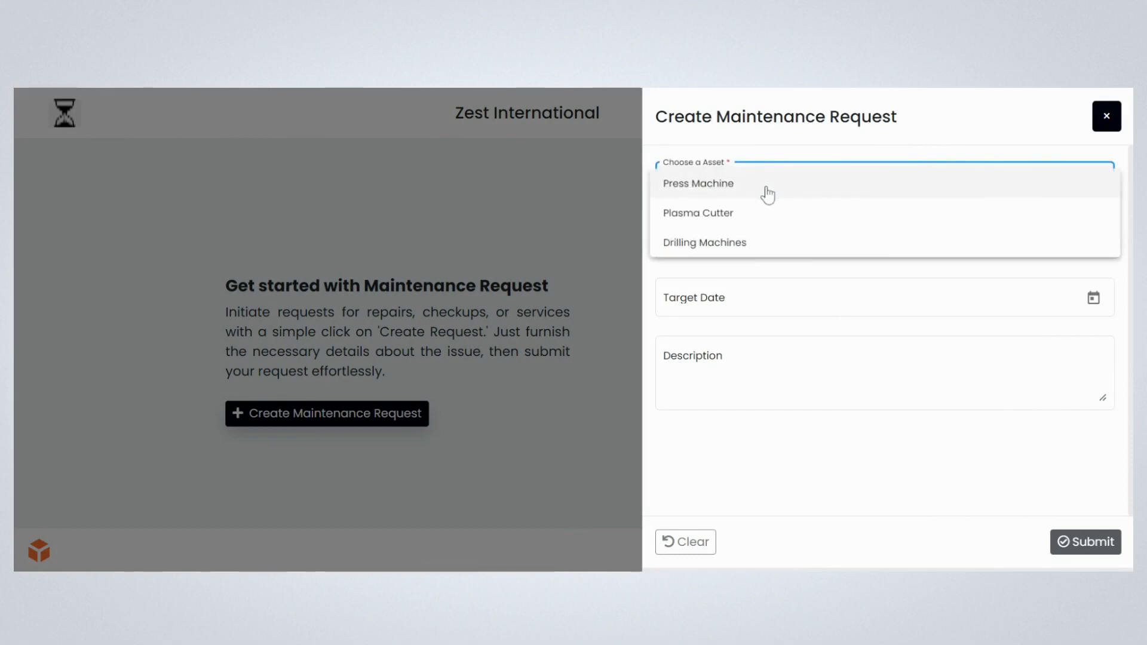
{"action": "mouse_move", "coordinate": [764, 222]}
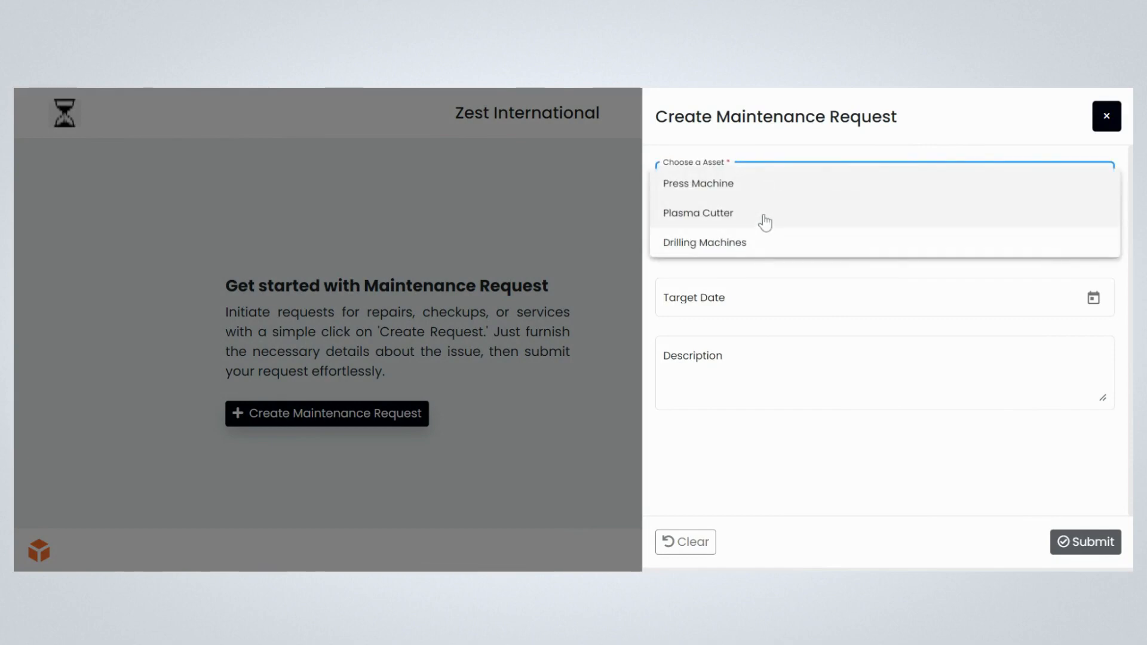
{"action": "left_click", "coordinate": [698, 213]}
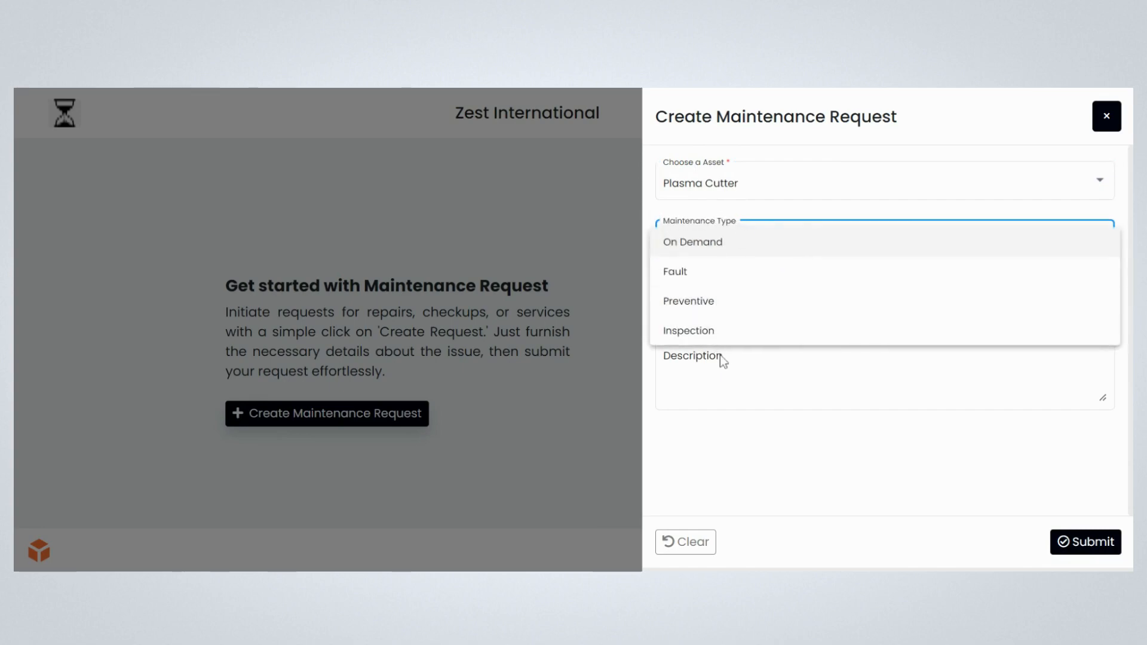
{"action": "mouse_move", "coordinate": [747, 328]}
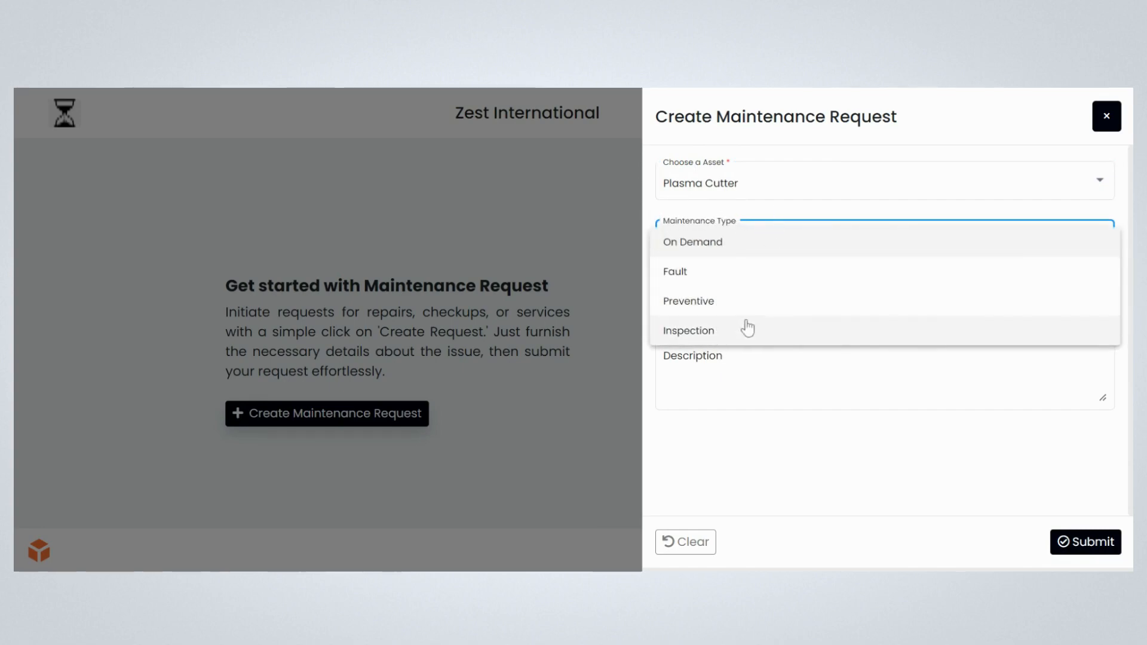
{"action": "left_click", "coordinate": [688, 330]}
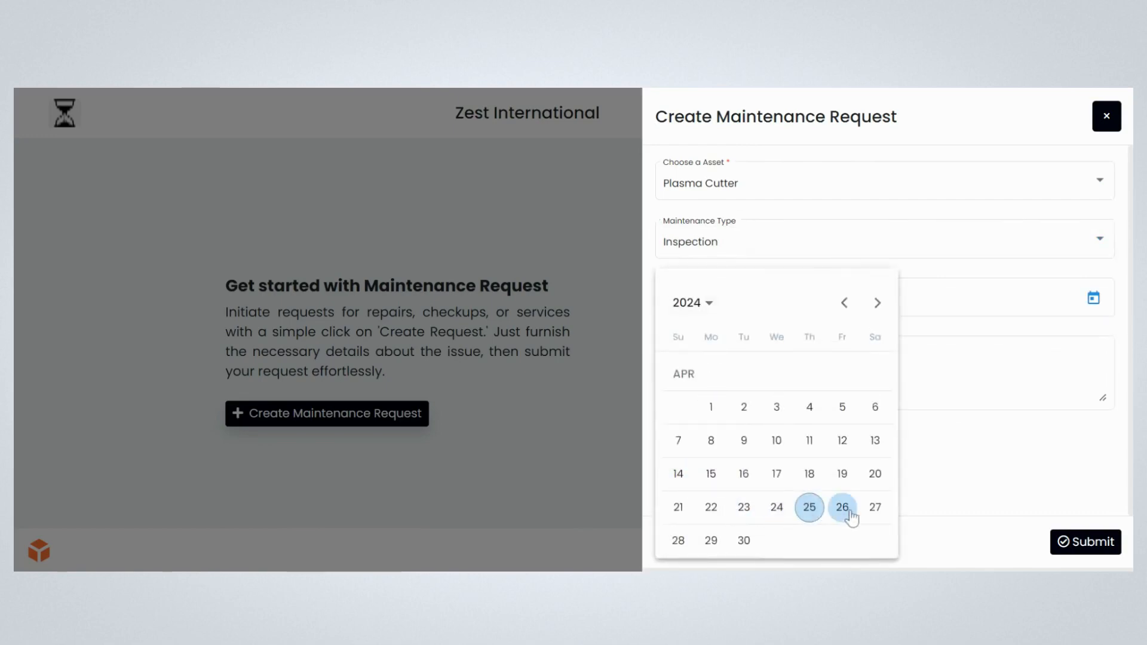
{"action": "left_click", "coordinate": [877, 303]}
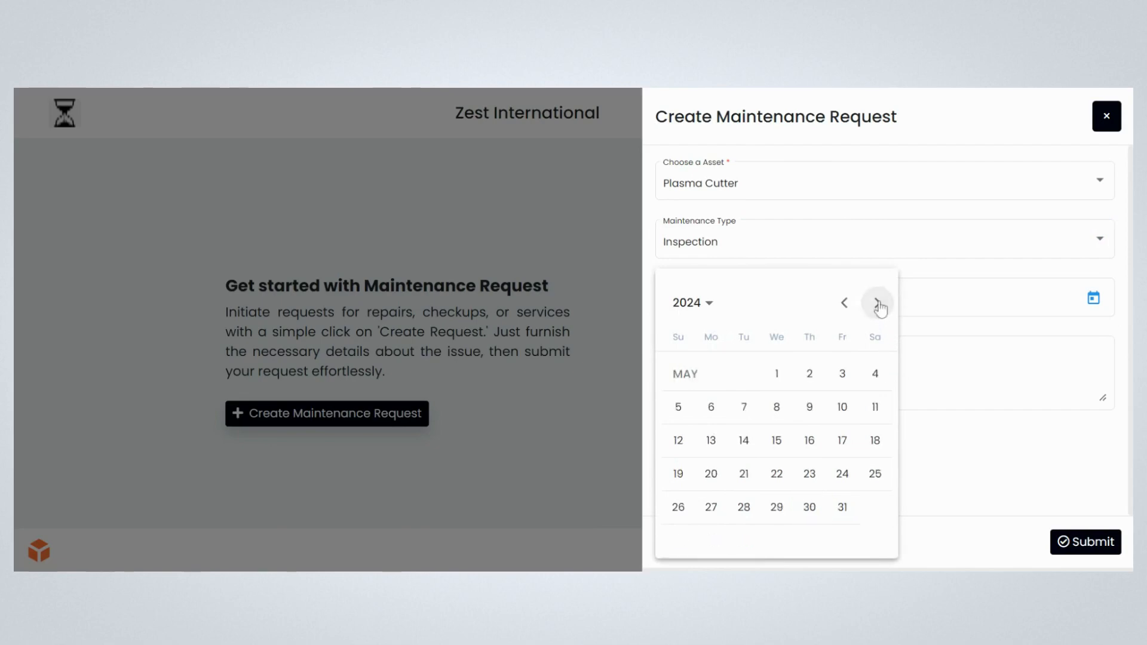
{"action": "left_click", "coordinate": [776, 440]}
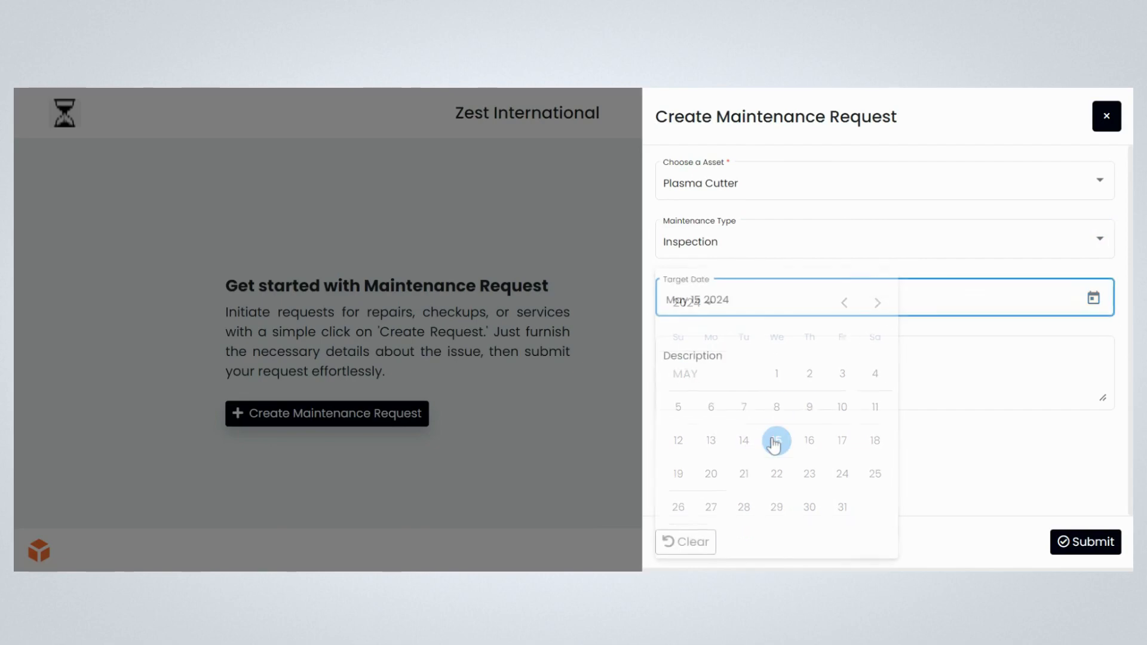
Step: Enter a description requesting maintenance for the plasma cutter
{"action": "left_click", "coordinate": [776, 440]}
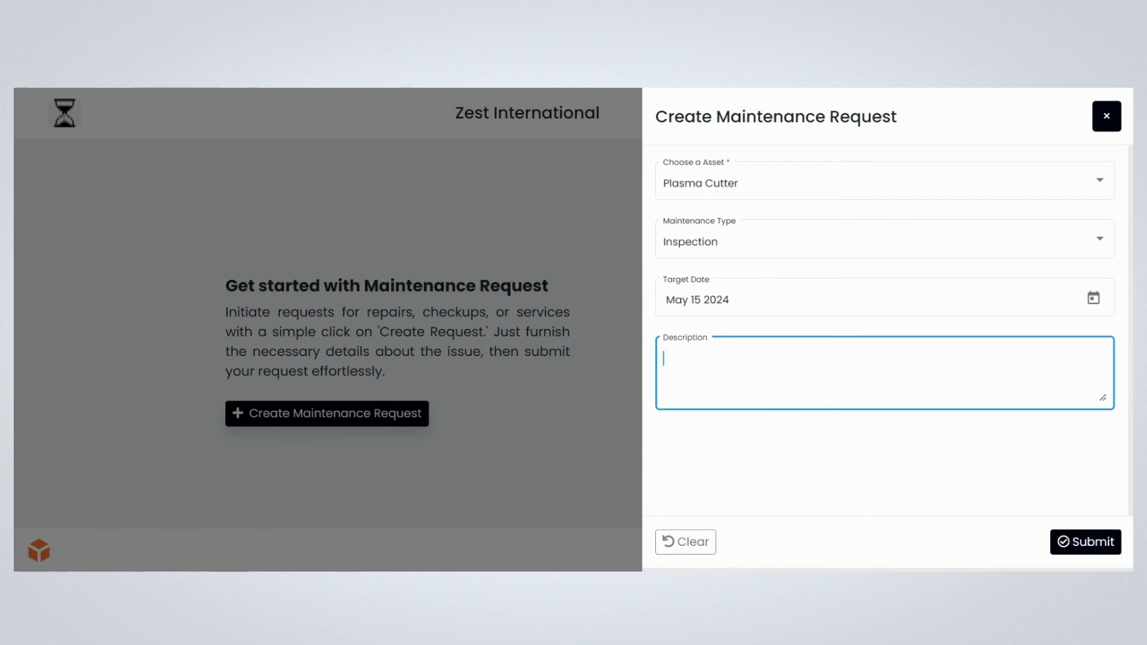
{"action": "type", "text": "Create a m"}
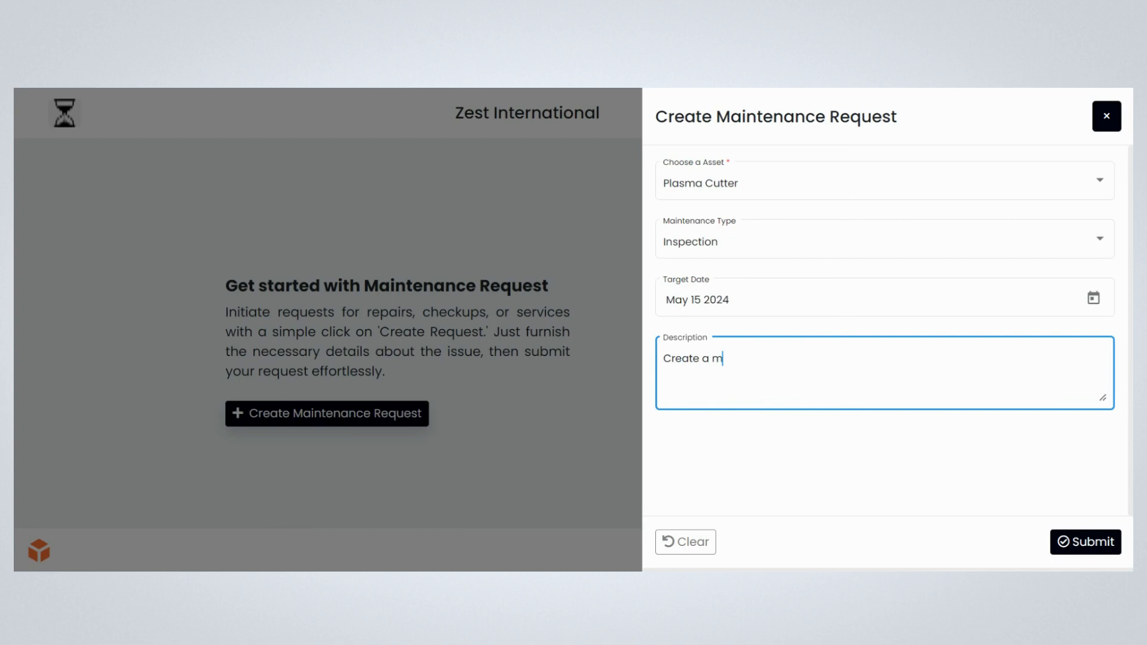
{"action": "type", "text": "aintenance"}
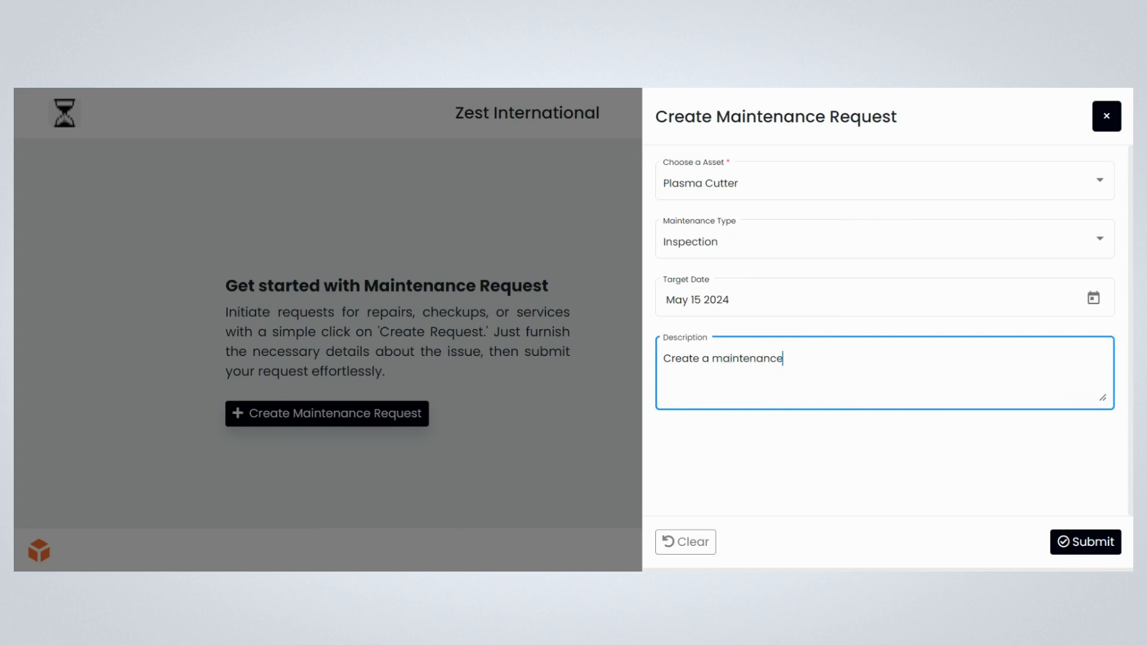
{"action": "type", "text": "r"}
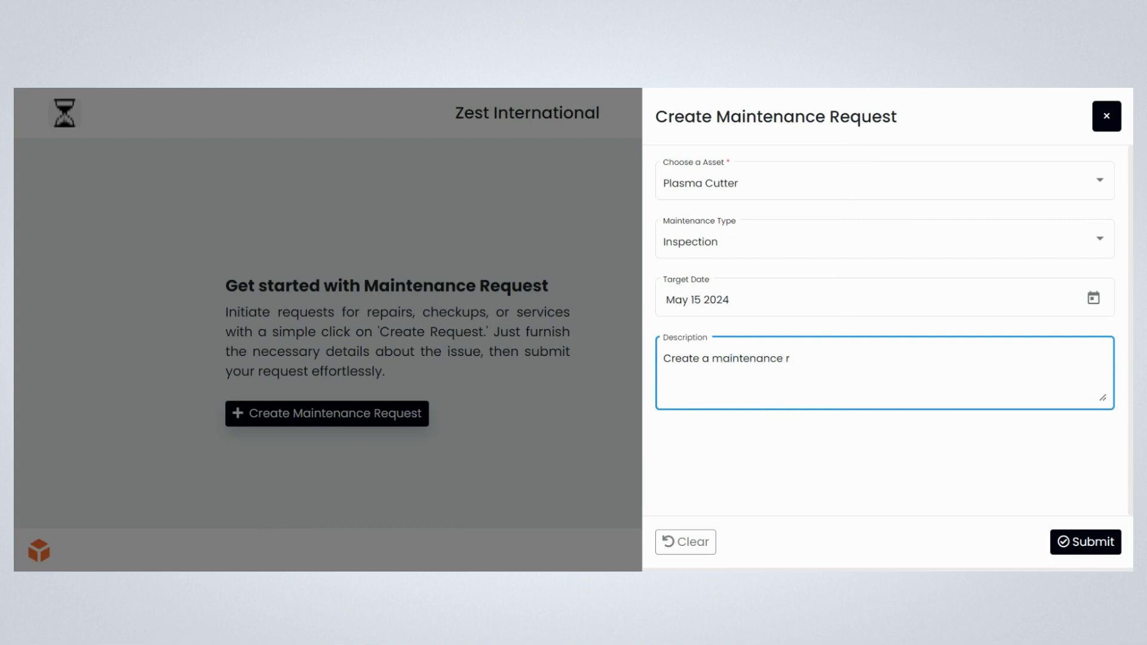
{"action": "type", "text": "equest"}
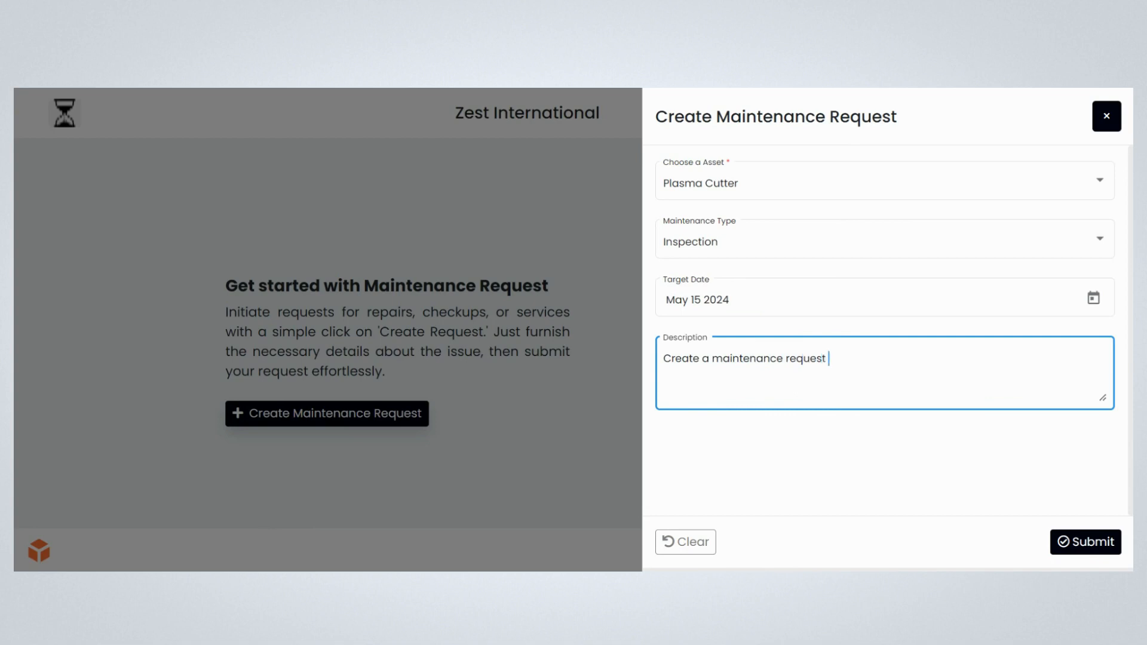
{"action": "type", "text": "for a p"}
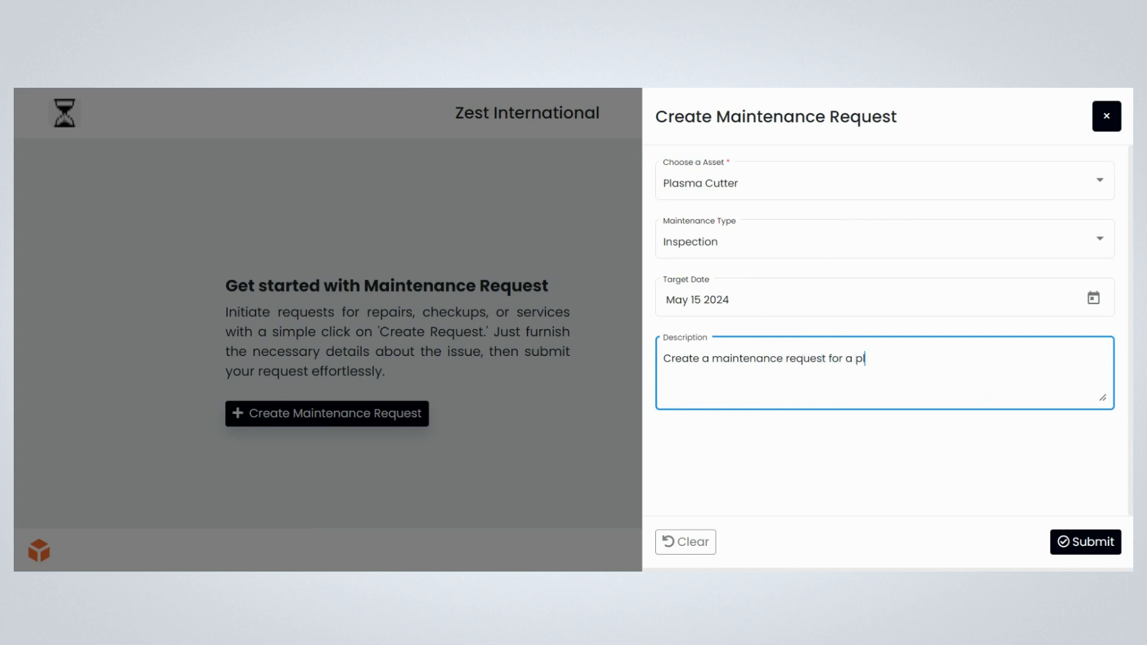
{"action": "type", "text": "lasma"}
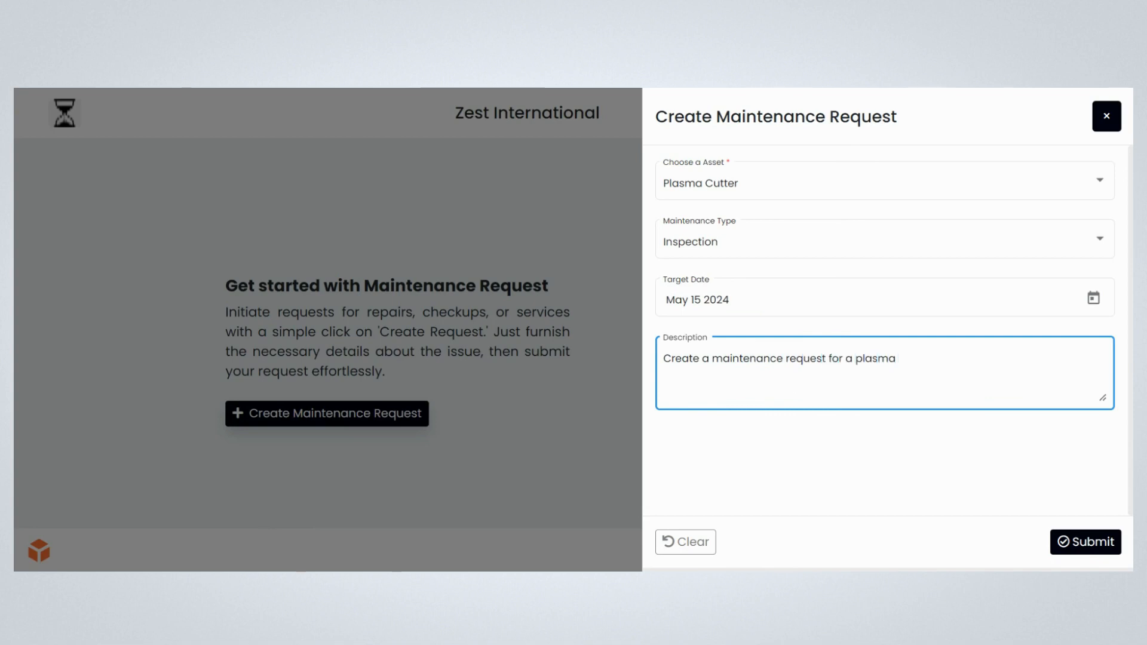
{"action": "type", "text": "cutter"}
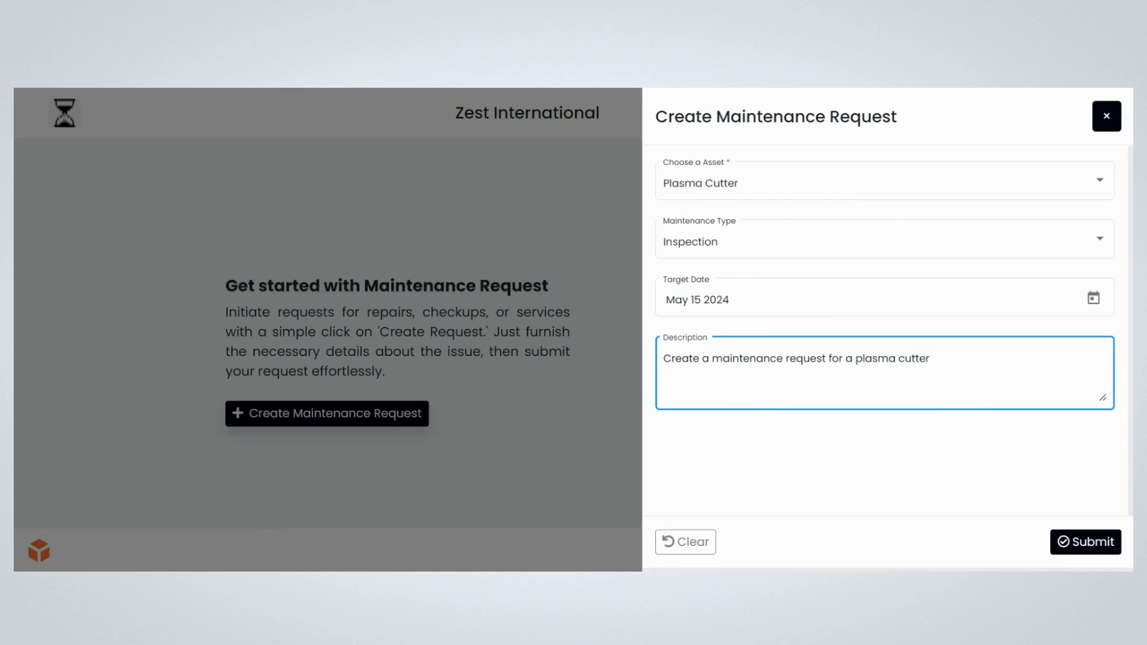
{"action": "type", "text": "inspection"}
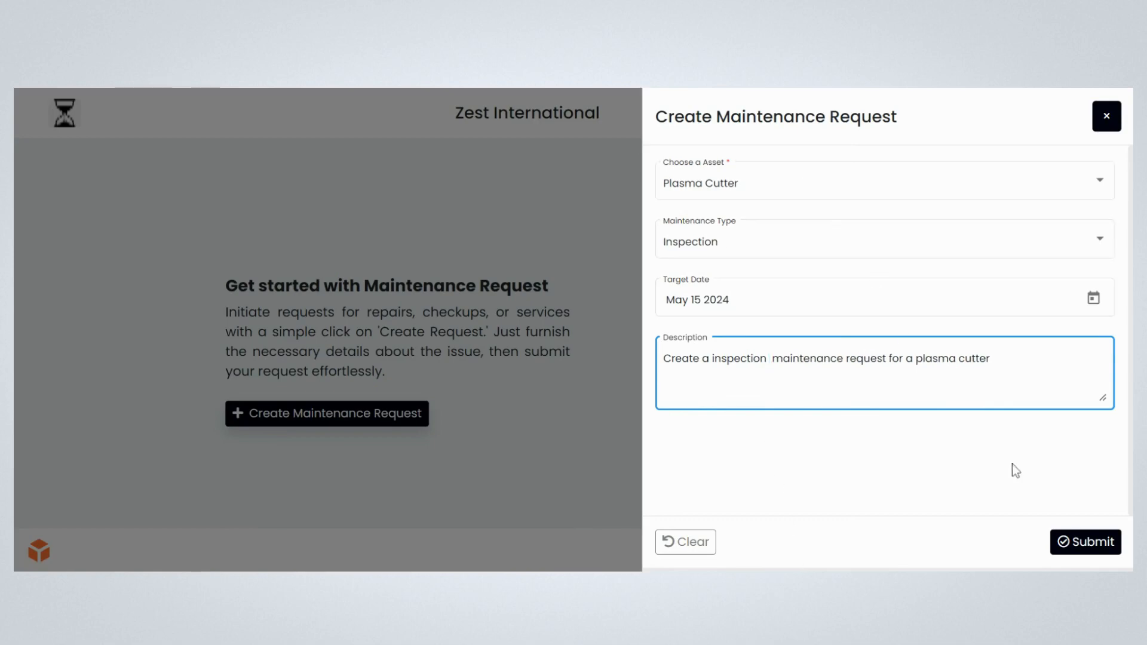
Step: Submit the request, dismiss the confirmation, and return to the requests list
{"action": "left_click", "coordinate": [1086, 542]}
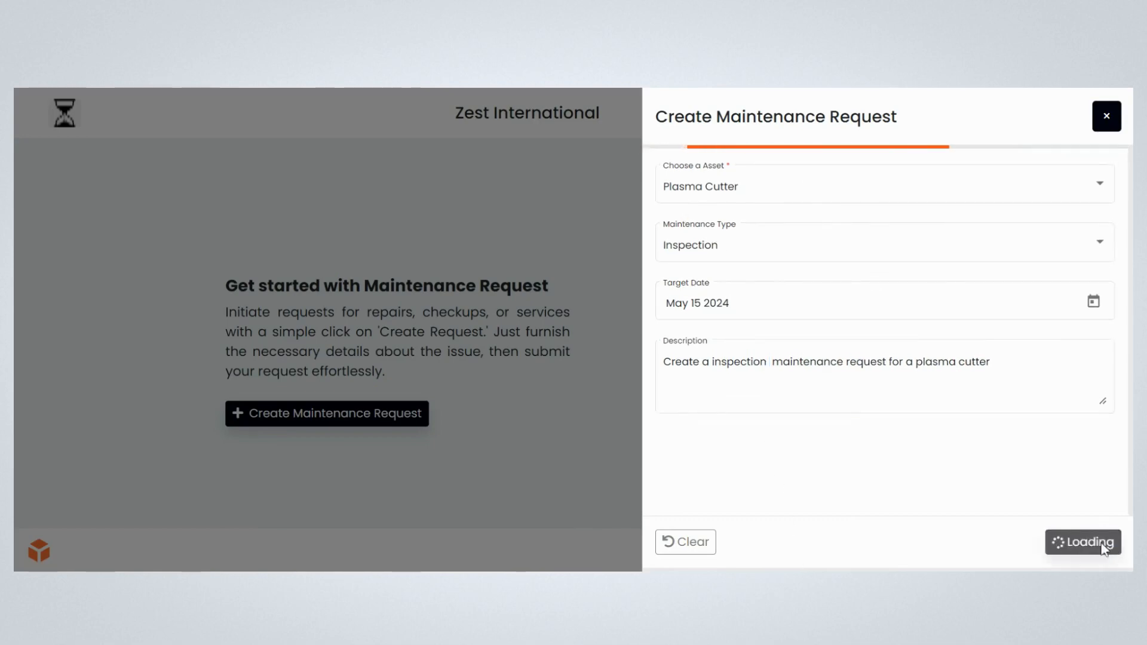
{"action": "left_click", "coordinate": [1084, 543]}
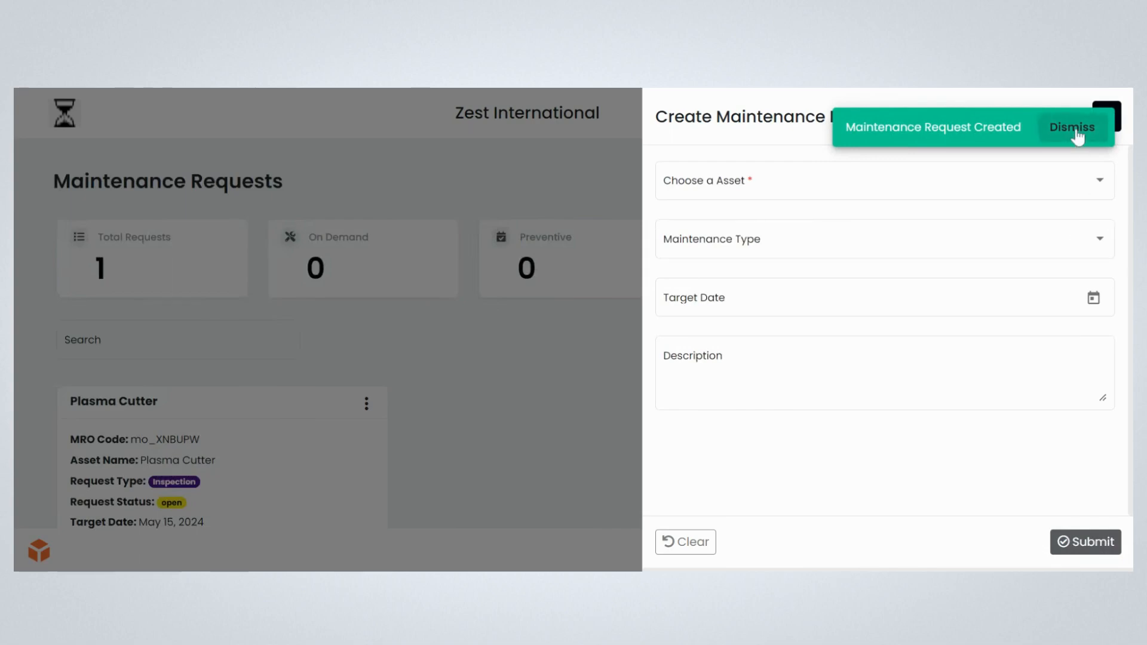
{"action": "left_click", "coordinate": [1072, 127]}
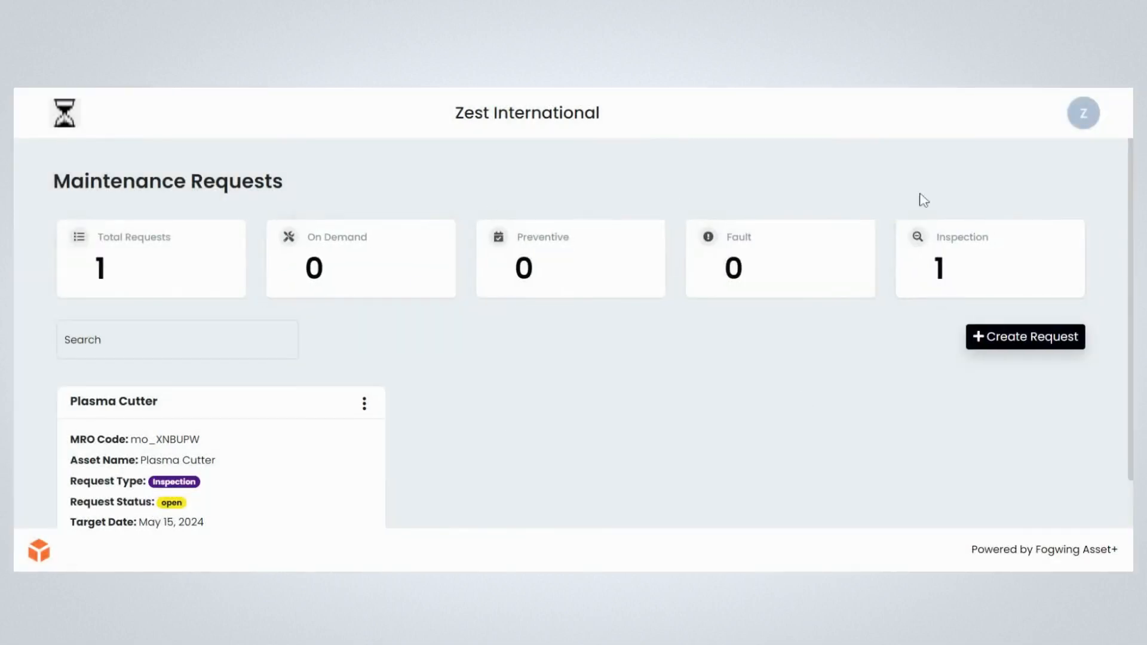
{"action": "scroll", "scroll_direction": "down", "scroll_amount": 3}
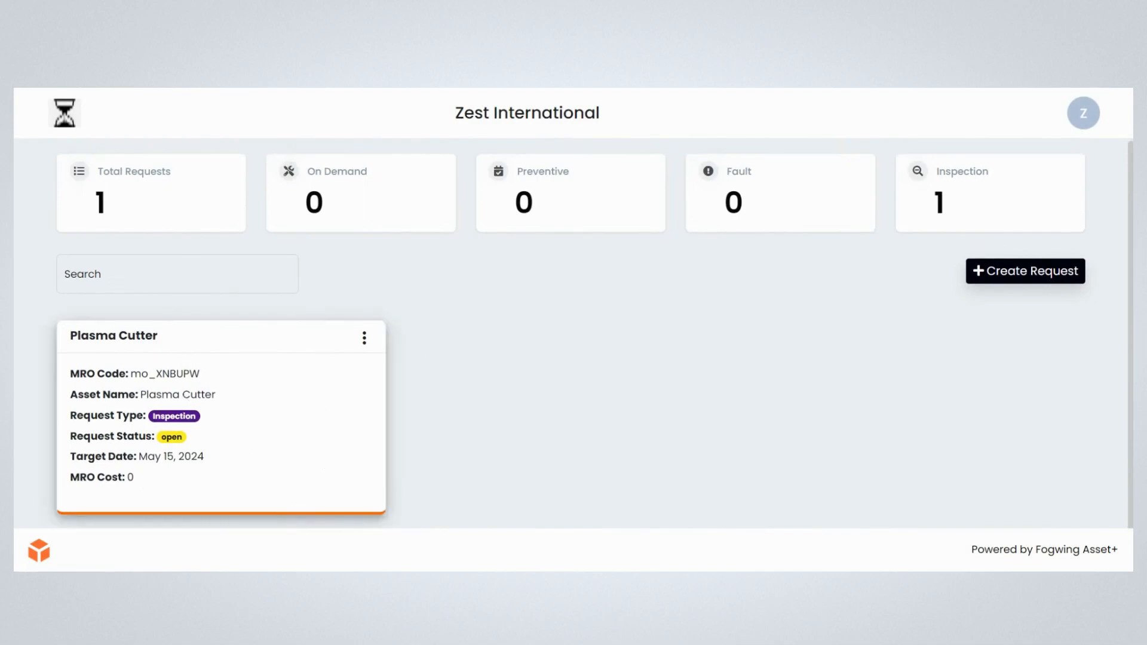
{"action": "mouse_move", "coordinate": [340, 95]}
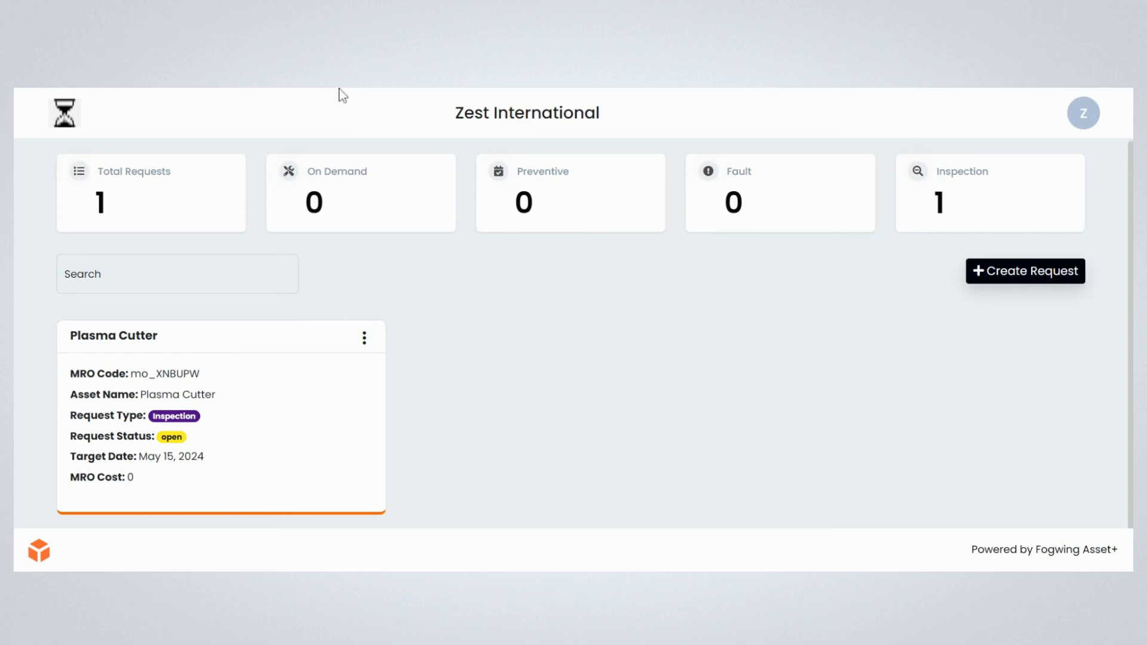
{"action": "mouse_move", "coordinate": [279, 94]}
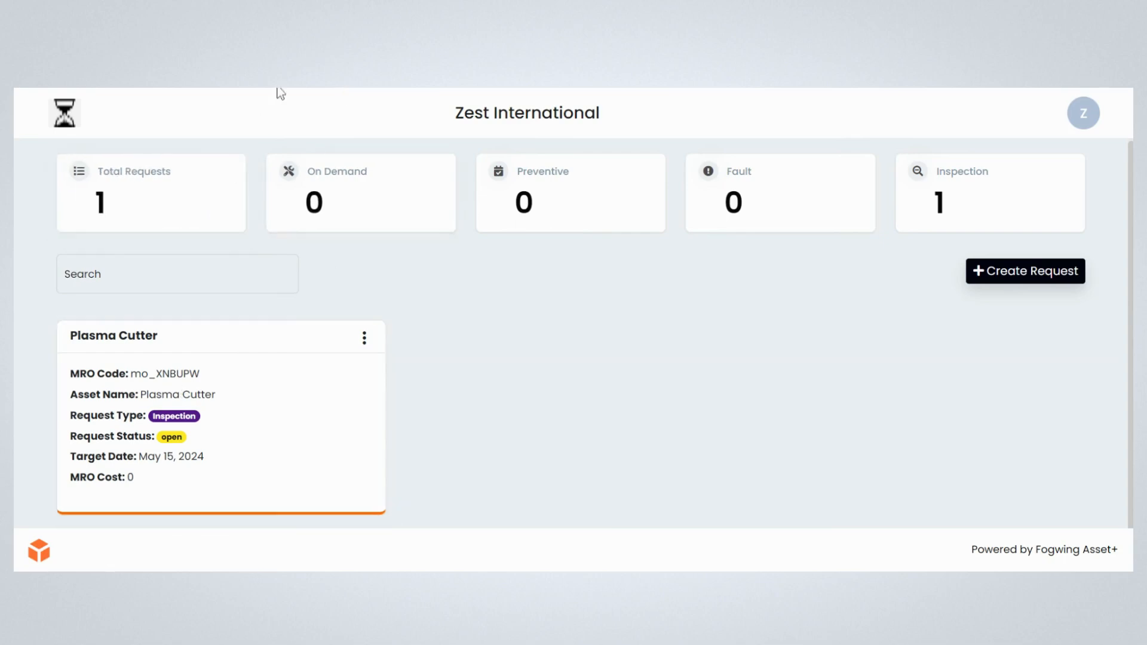